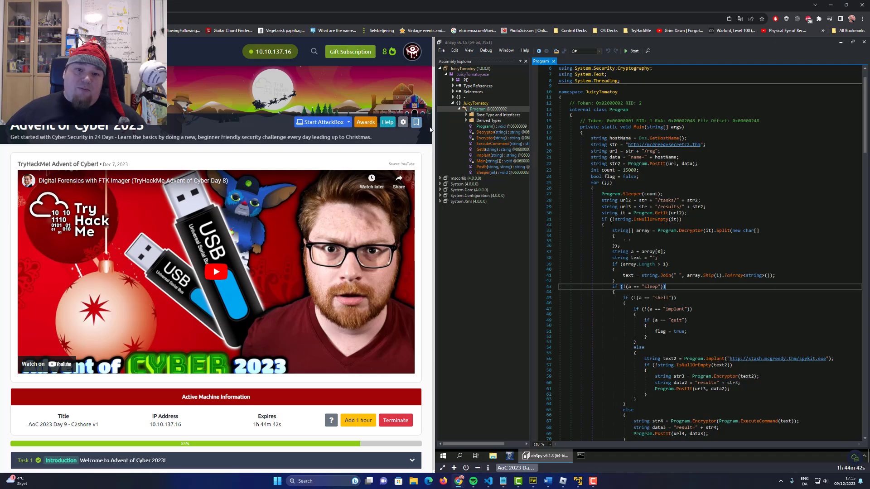
- Scroll the Day 9 task page down to the 'Answer the questions below' section
scroll("down", 3)
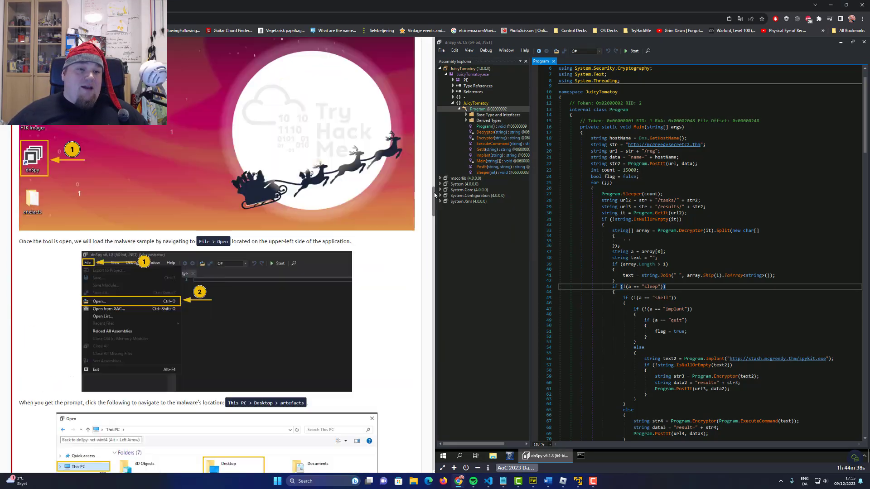
scroll("down", 3)
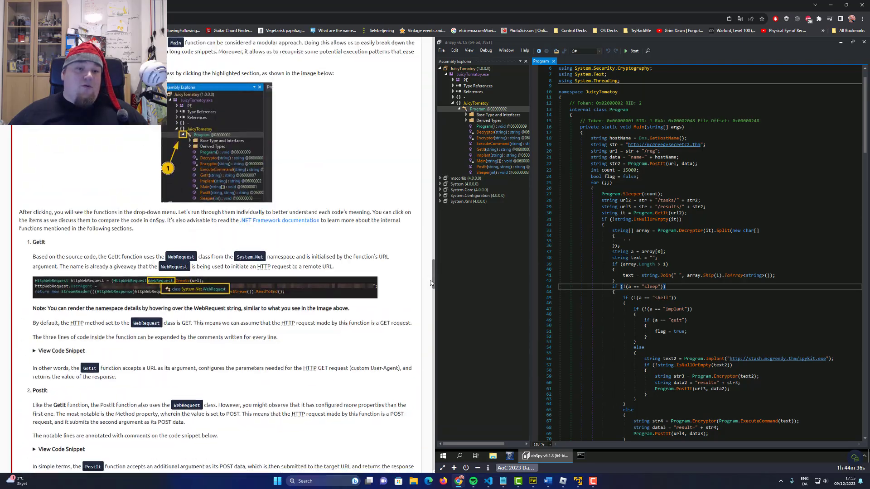
scroll("down", 3)
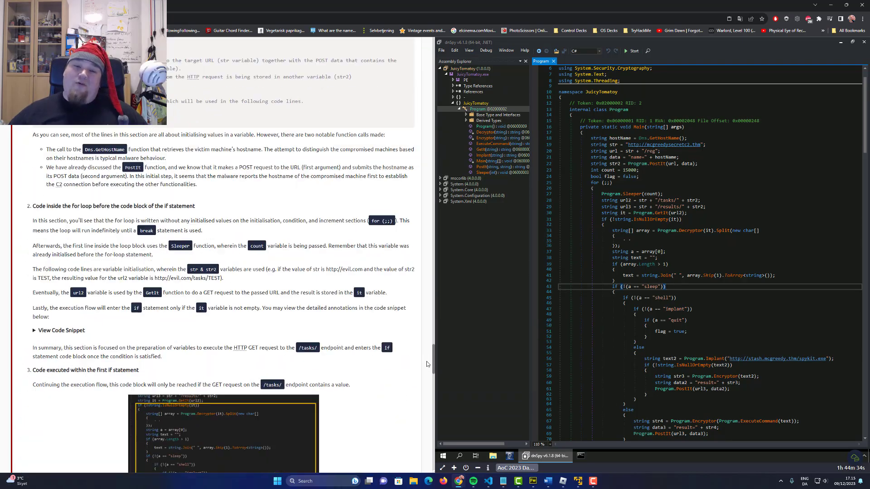
scroll("down", 3)
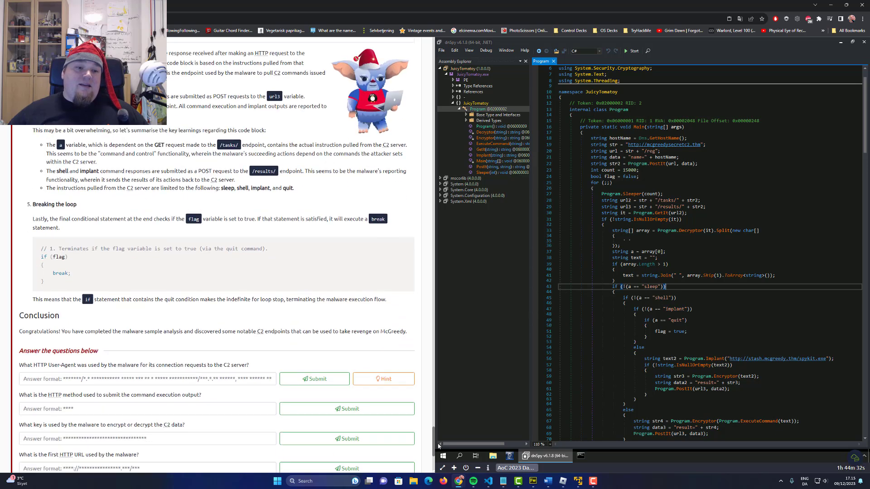
scroll("down", 3)
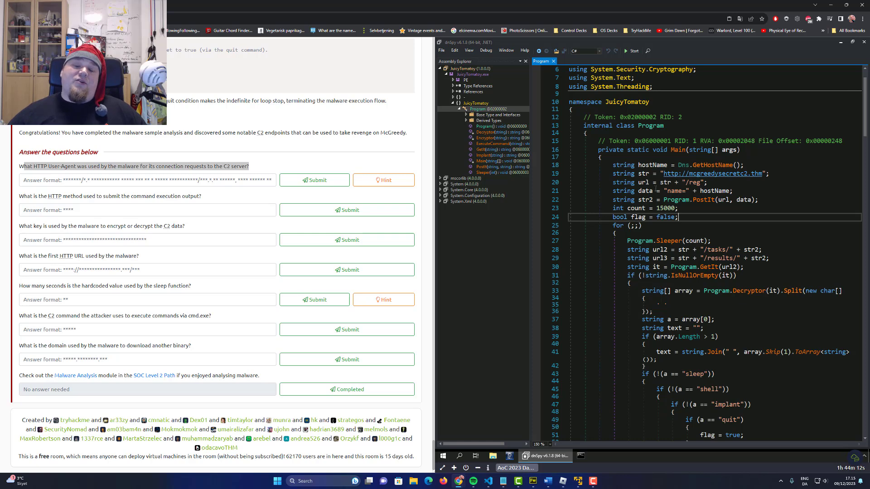
left_click(487, 120)
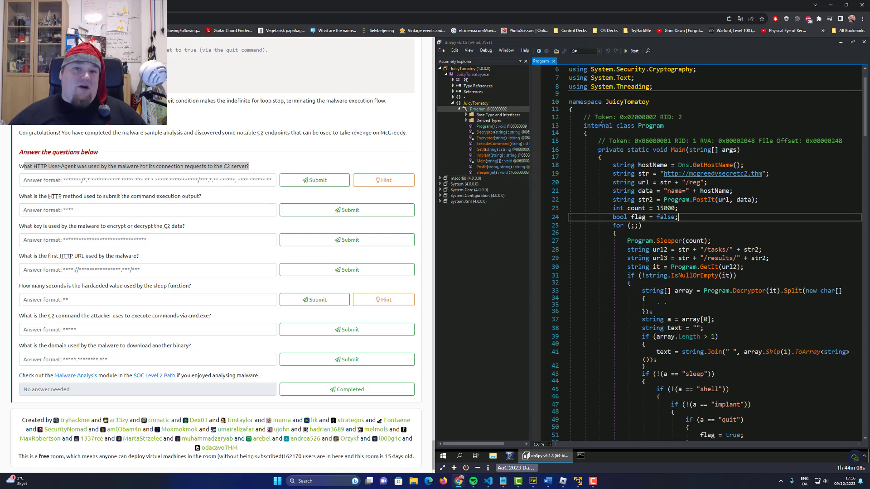
left_click(490, 126)
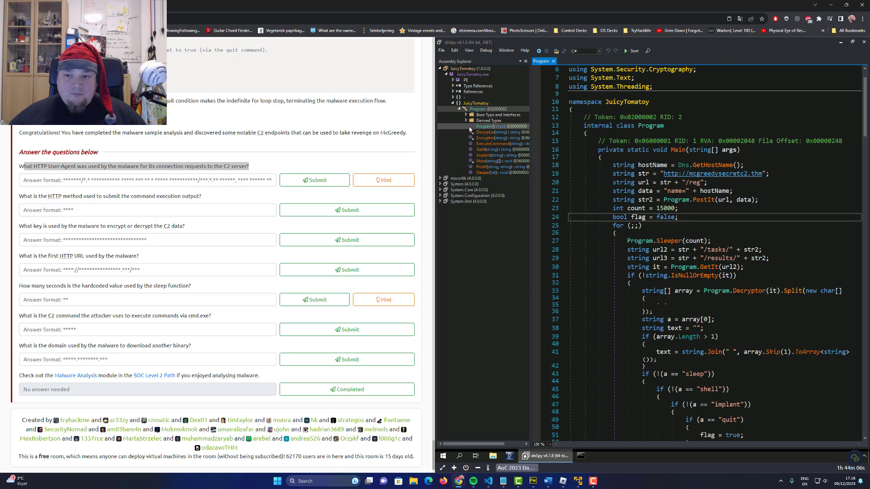
scroll("up", 3)
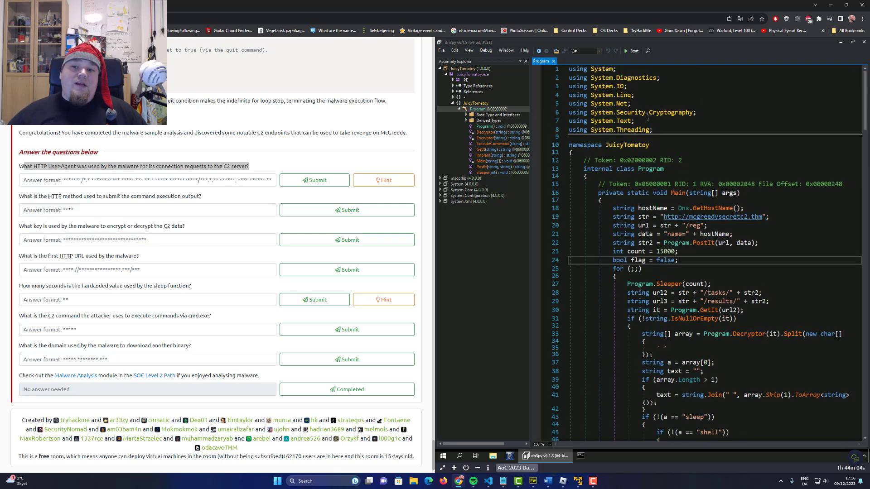
left_click(474, 68)
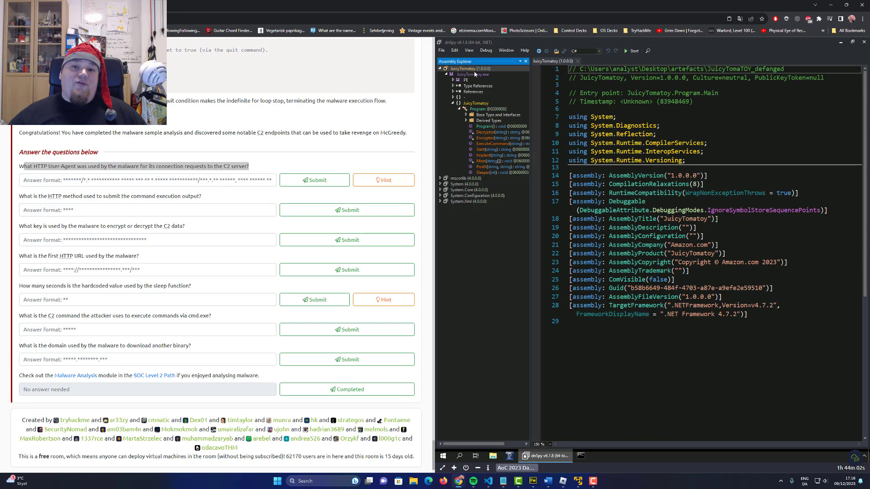
mouse_move(468, 73)
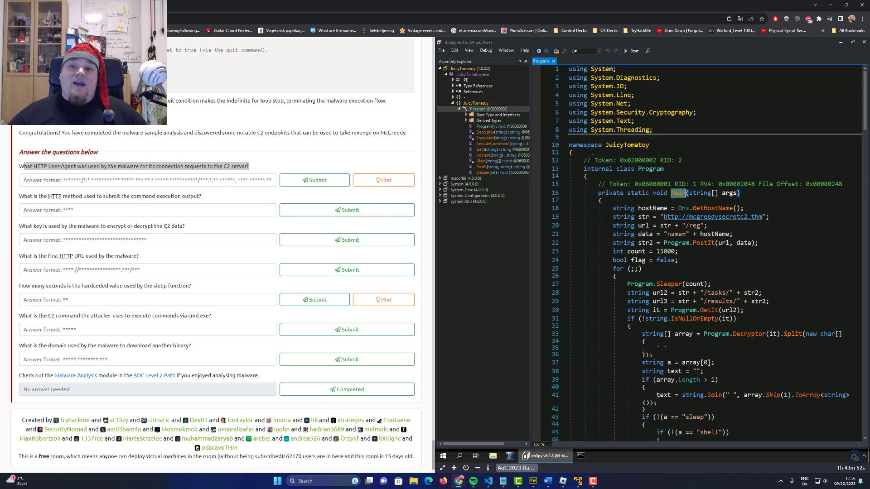
mouse_move(677, 192)
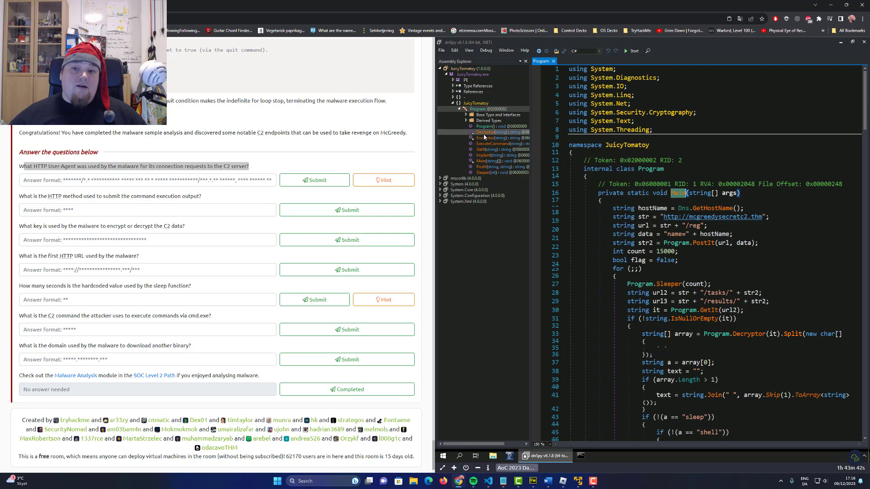
left_click(488, 132)
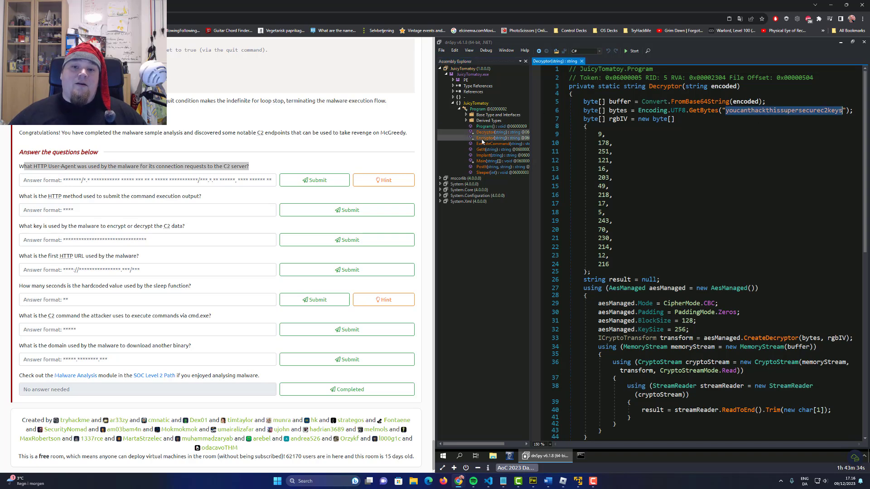
- Browse Encryptor, ExecuteCommand and GetIt, selecting the hardcoded User-Agent string in GetIt
left_click(488, 138)
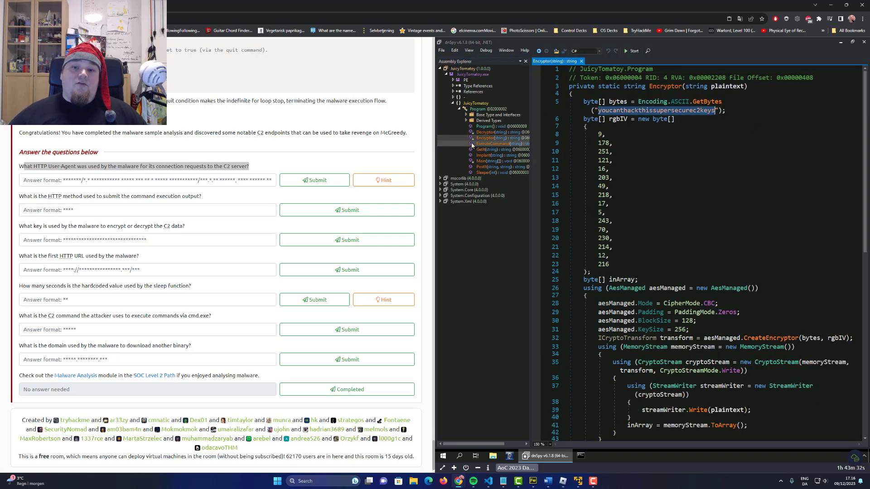
left_click(492, 144)
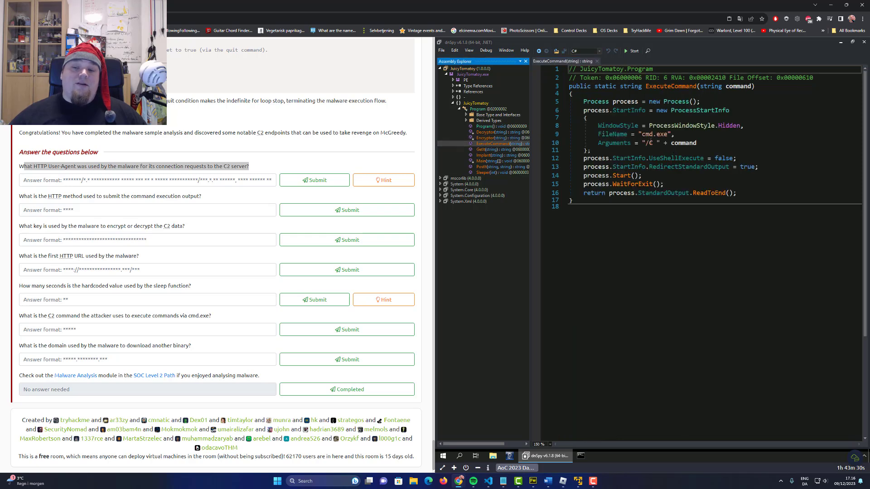
double_click(647, 134)
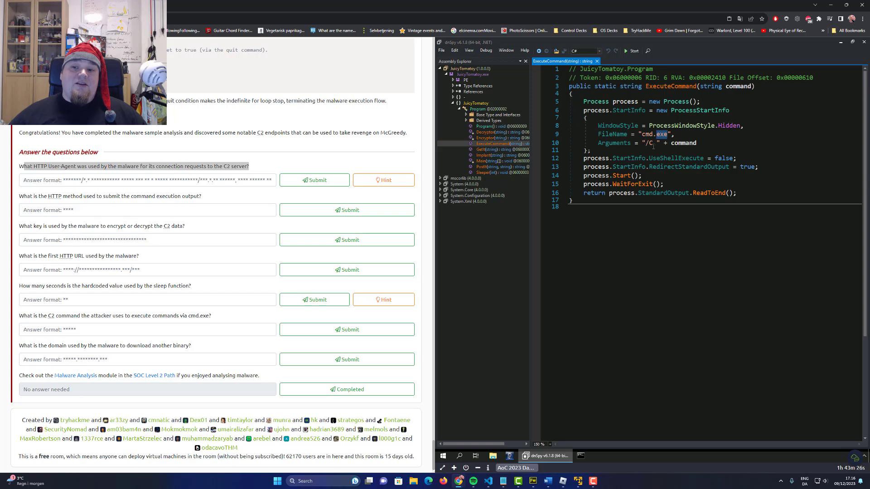
left_click(493, 155)
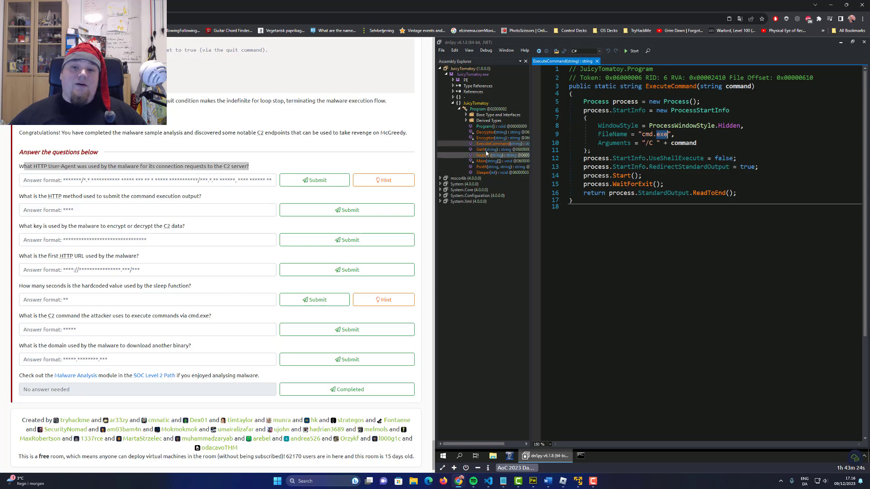
left_click(484, 149)
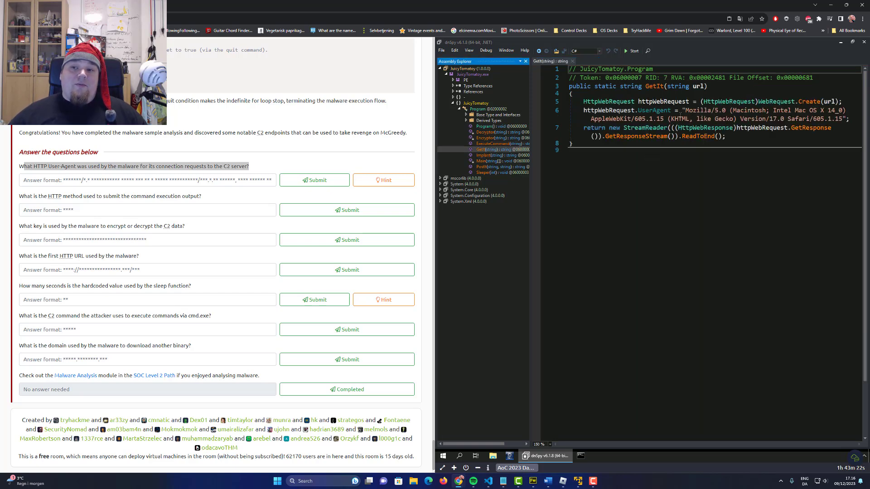
double_click(714, 109)
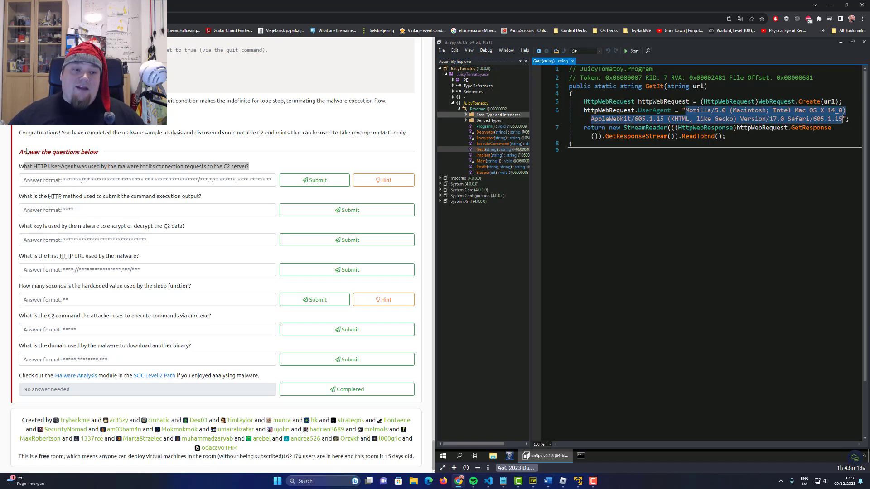
- Submit the User-Agent as the first answer, then view the Implant routine
left_click(313, 179)
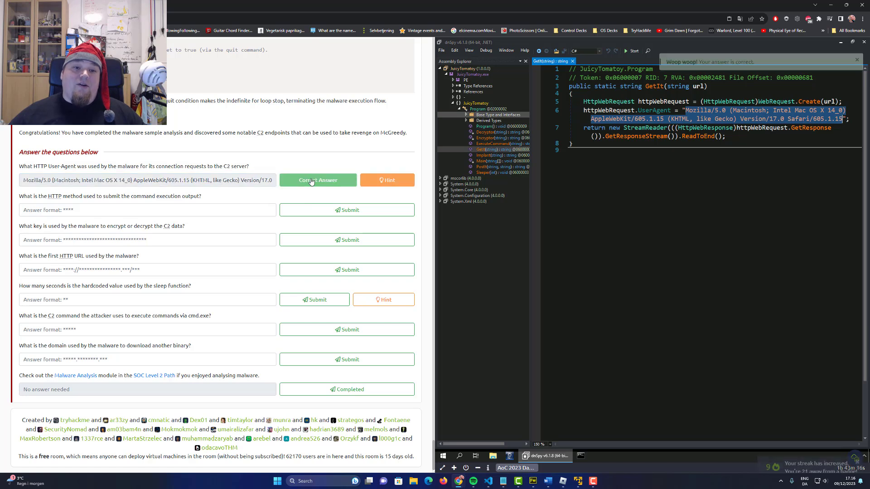
mouse_move(586, 152)
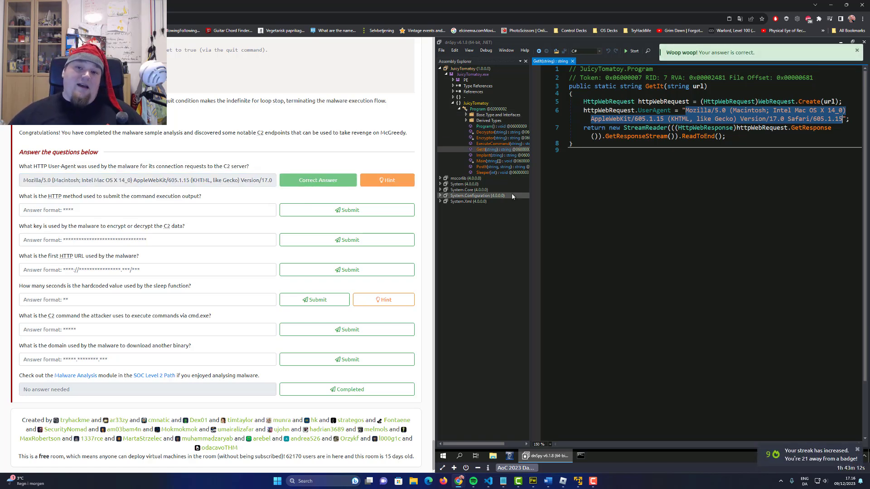
left_click(490, 155)
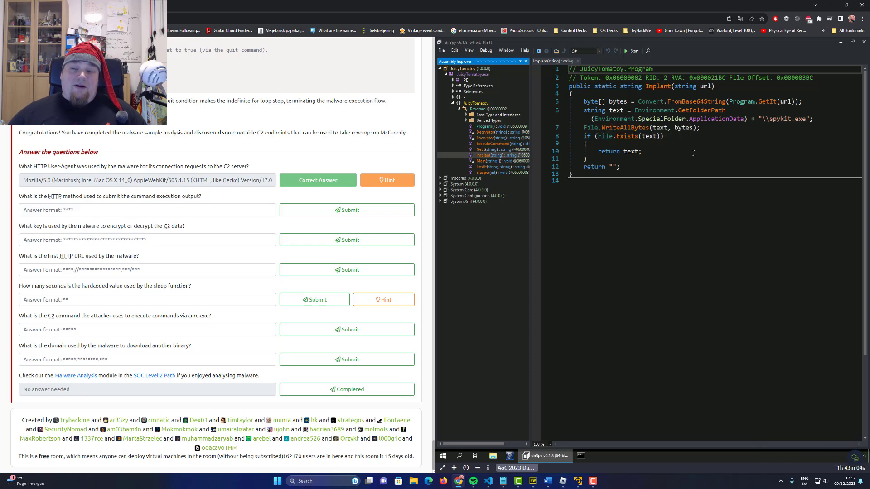
- Read the request method from PostIt and submit POST as the second answer
left_click(483, 161)
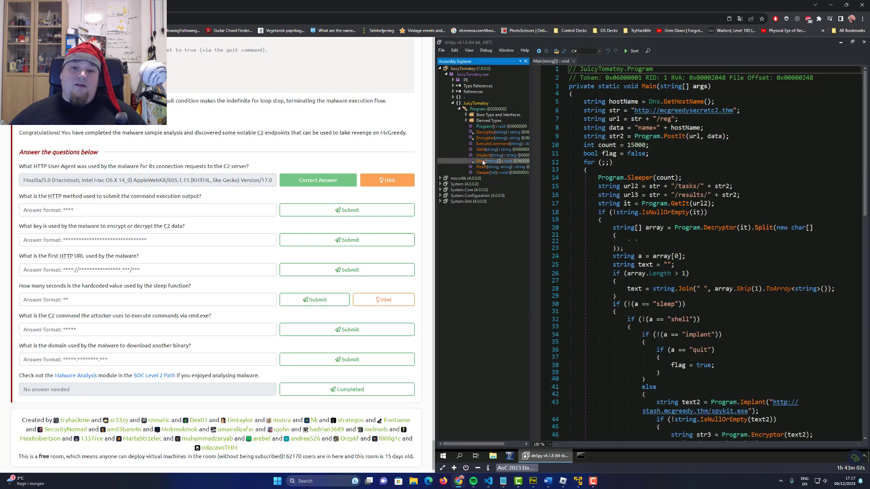
left_click(483, 167)
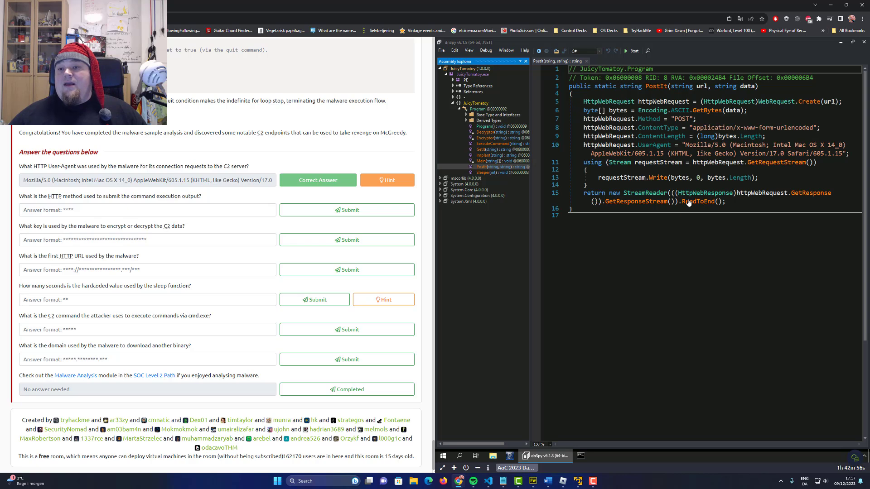
double_click(680, 119)
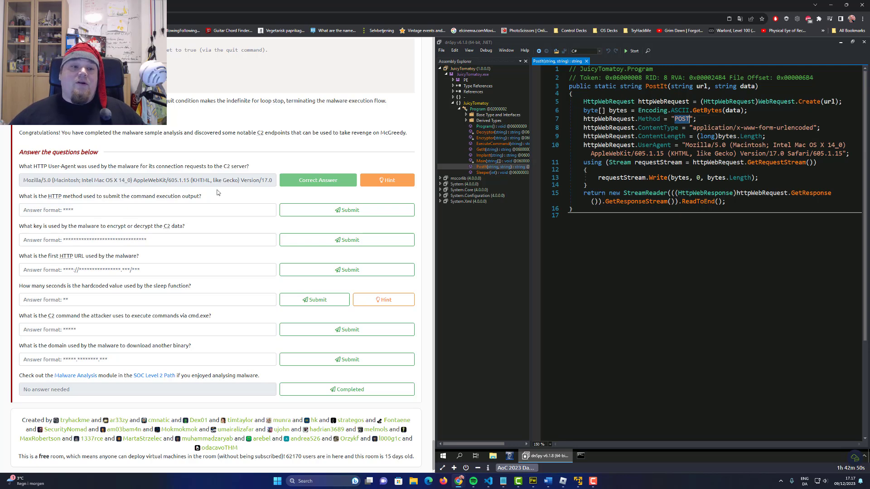
type("POST")
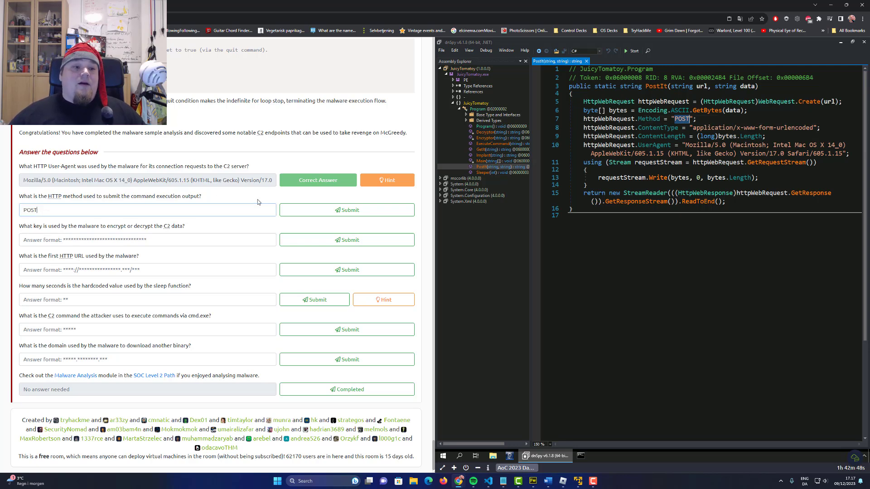
left_click(346, 209)
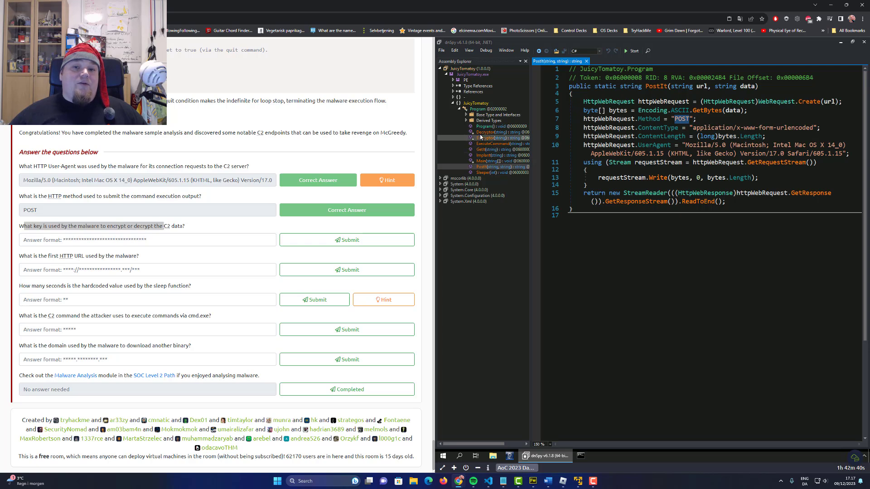
left_click(490, 137)
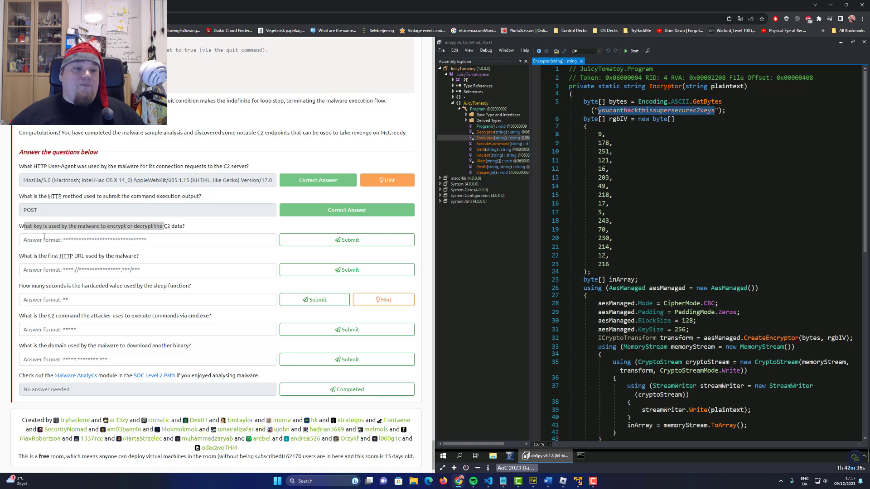
left_click(346, 240)
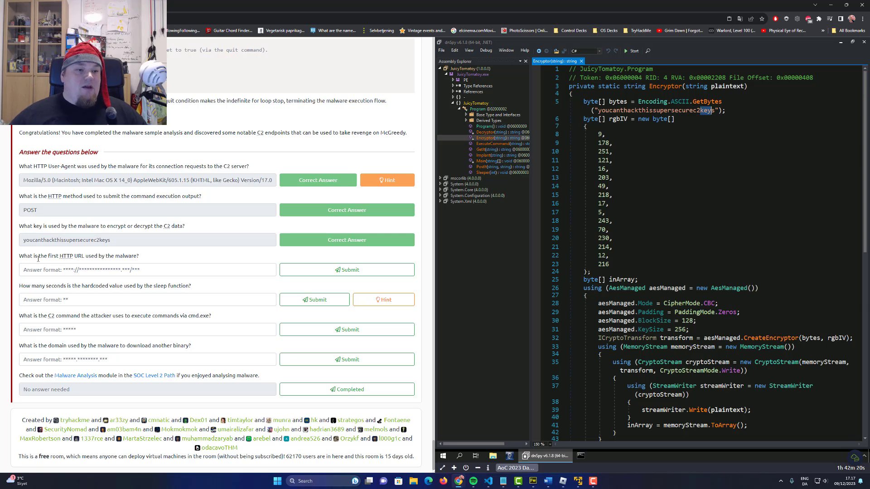
double_click(42, 256)
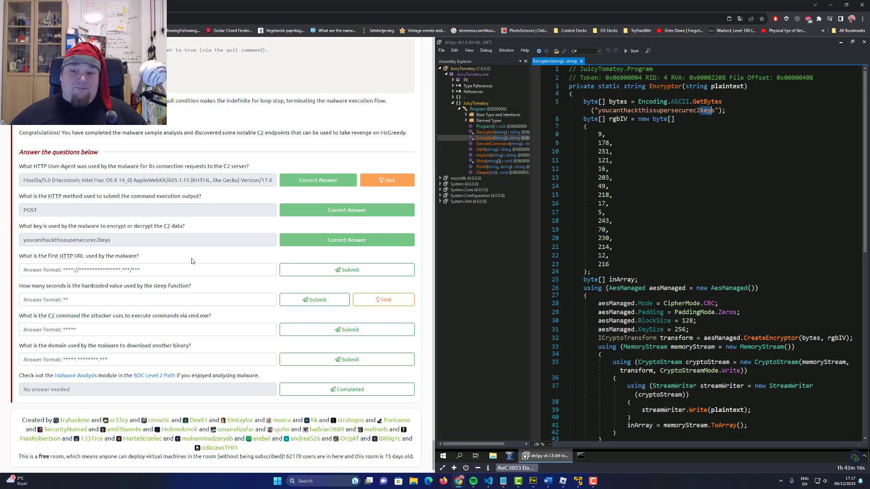
left_click(483, 109)
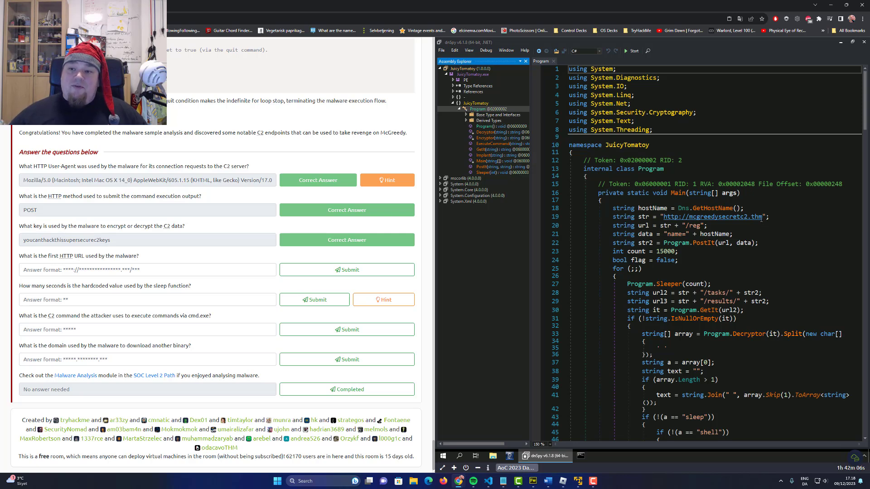
double_click(713, 217)
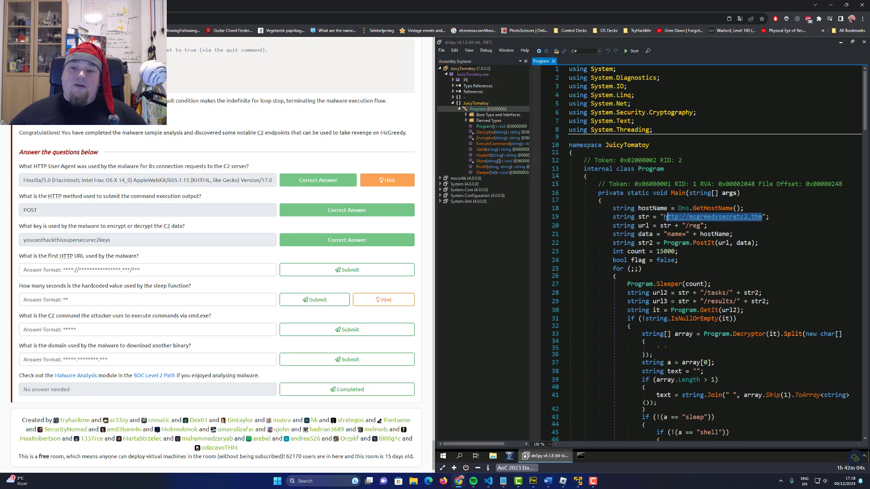
type("http://mcgreedysecretc2.thm")
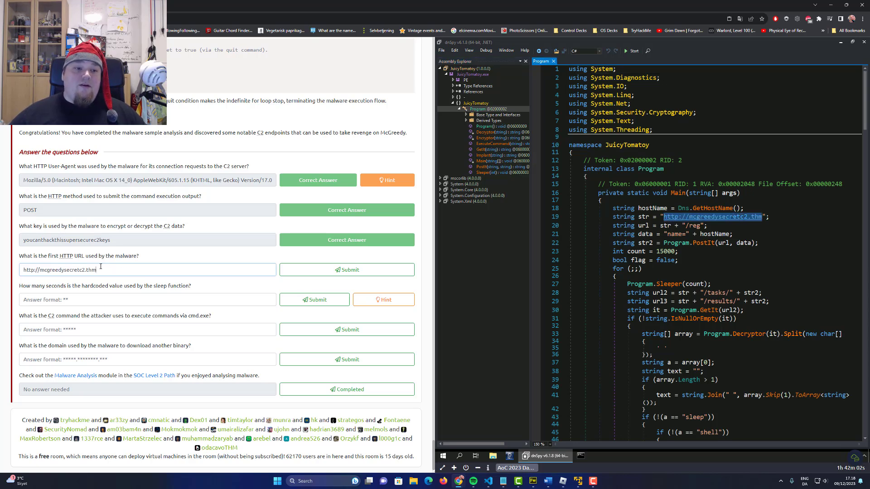
type("/reg")
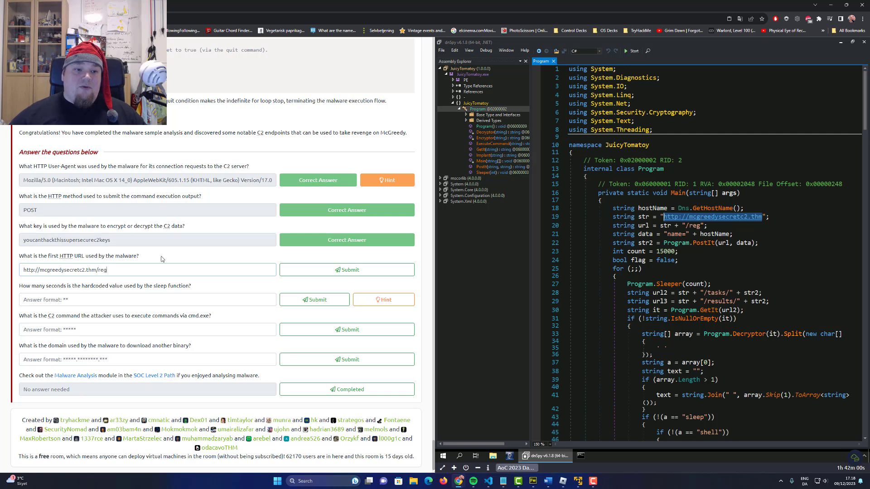
left_click(346, 270)
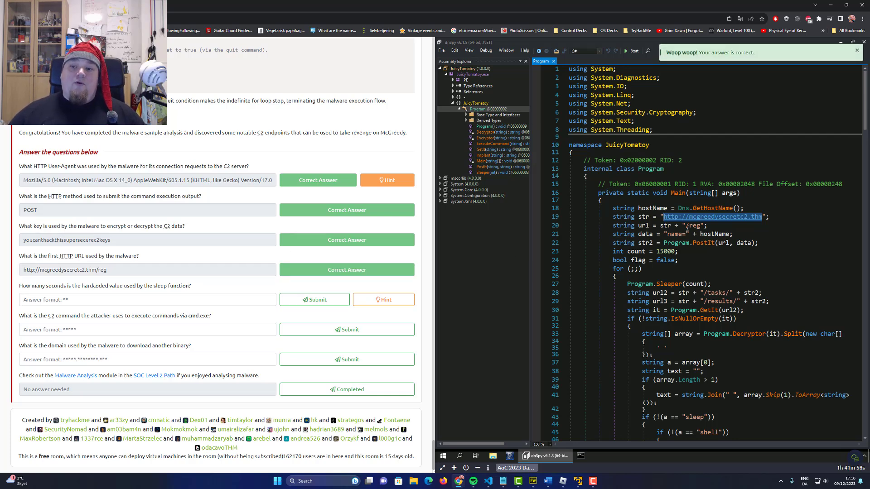
double_click(644, 217)
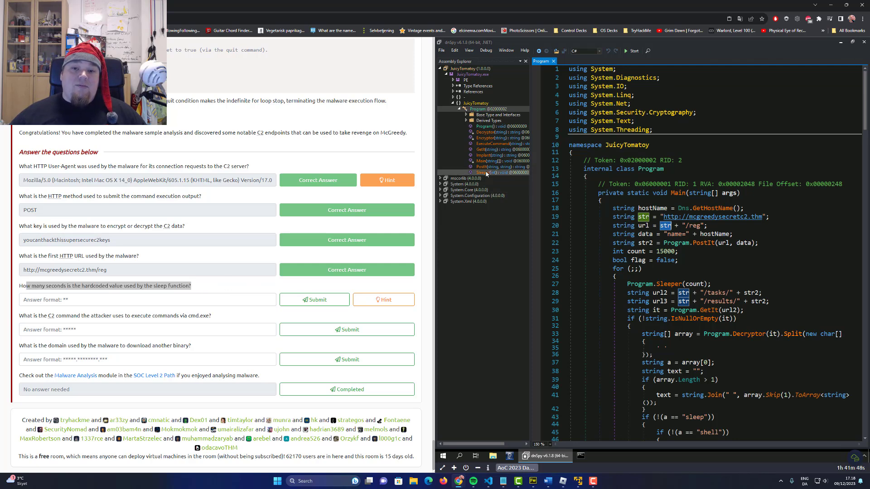
- Check Sleeper and the count = 15000 value in Main, submitting 15 as the sleep seconds
left_click(485, 172)
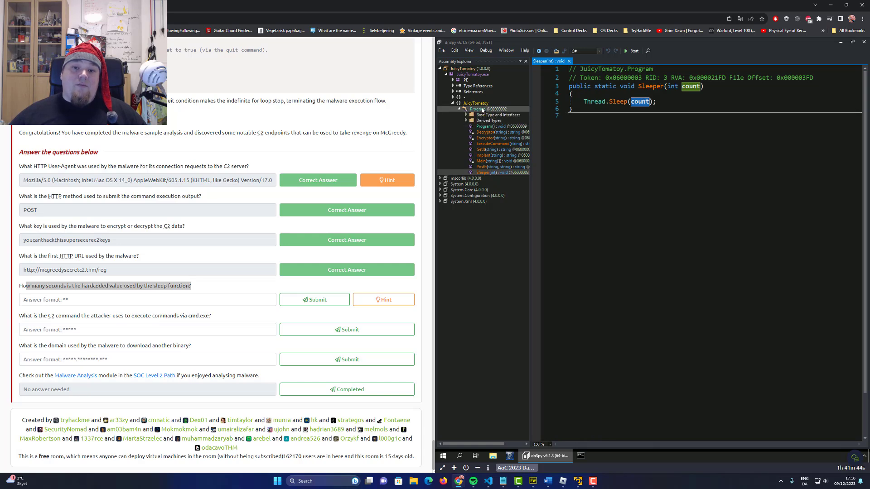
left_click(476, 109)
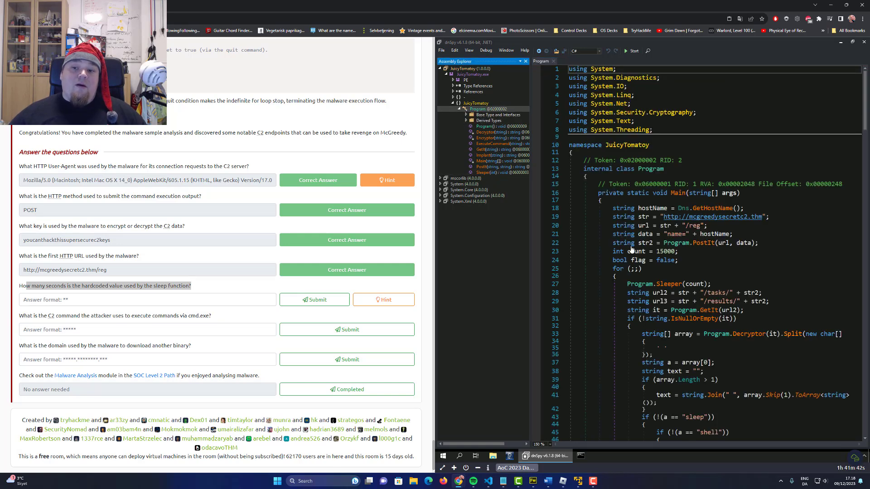
double_click(665, 251)
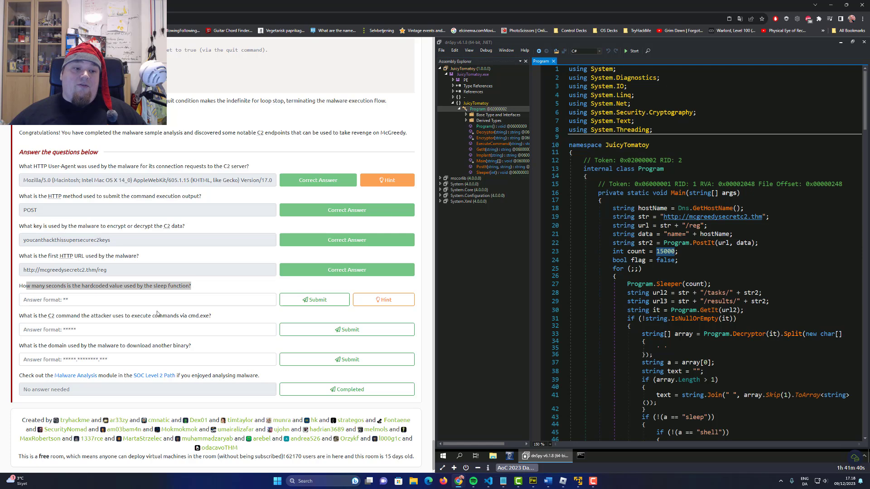
type("15")
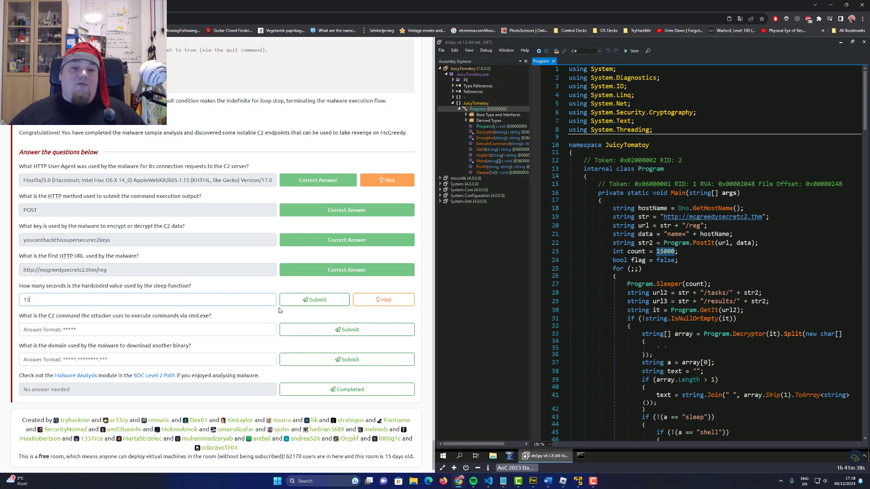
left_click(314, 300)
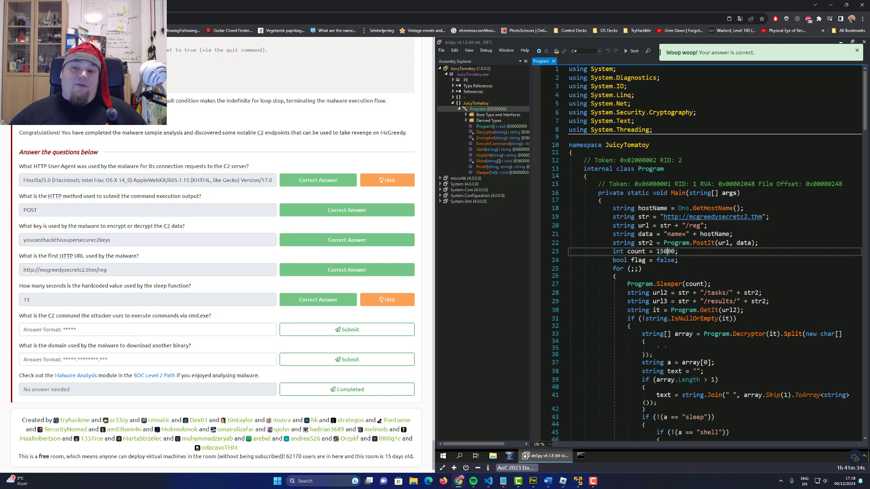
mouse_move(661, 251)
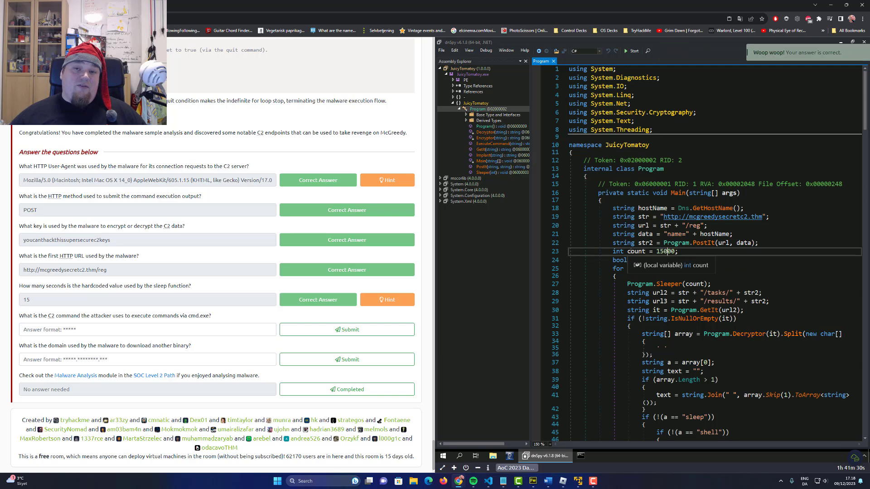
mouse_move(663, 250)
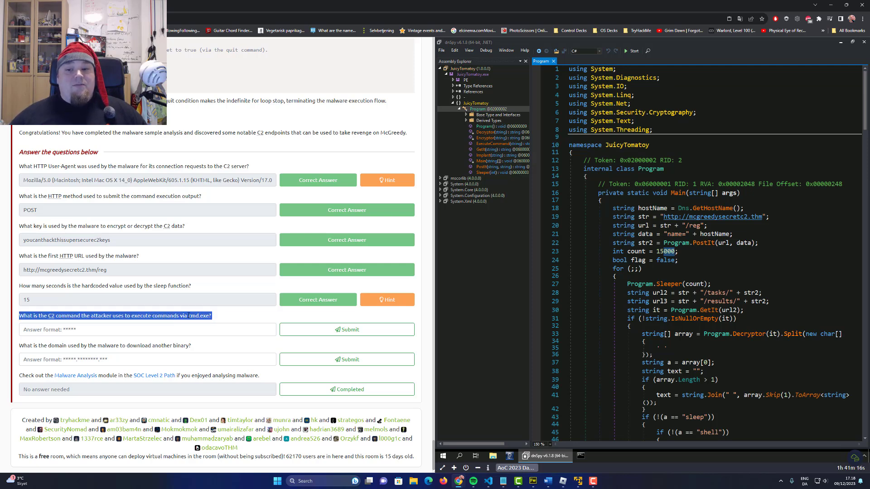
- Find the ExecuteCommand branch in Main and submit shell as the cmd.exe command answer
scroll("down", 3)
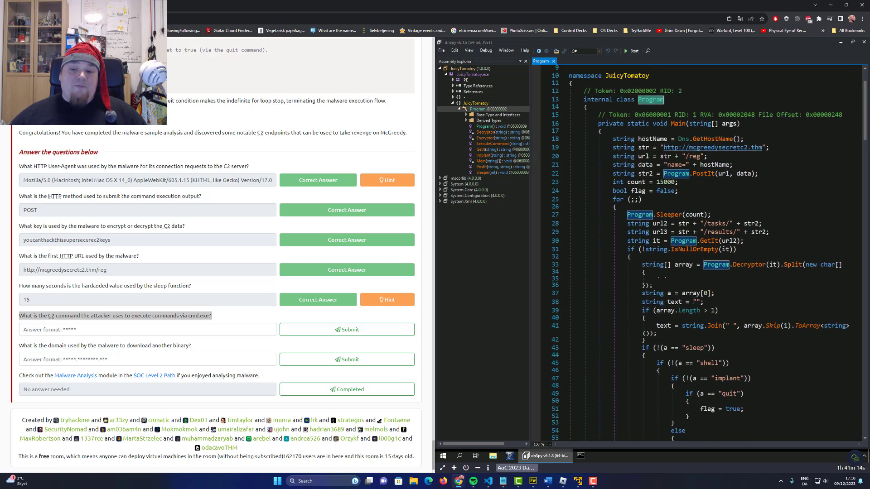
scroll("down", 3)
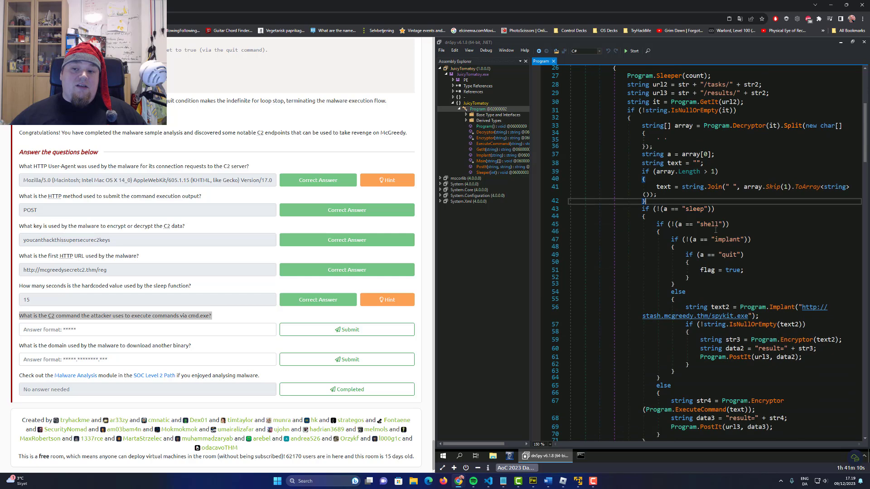
double_click(710, 224)
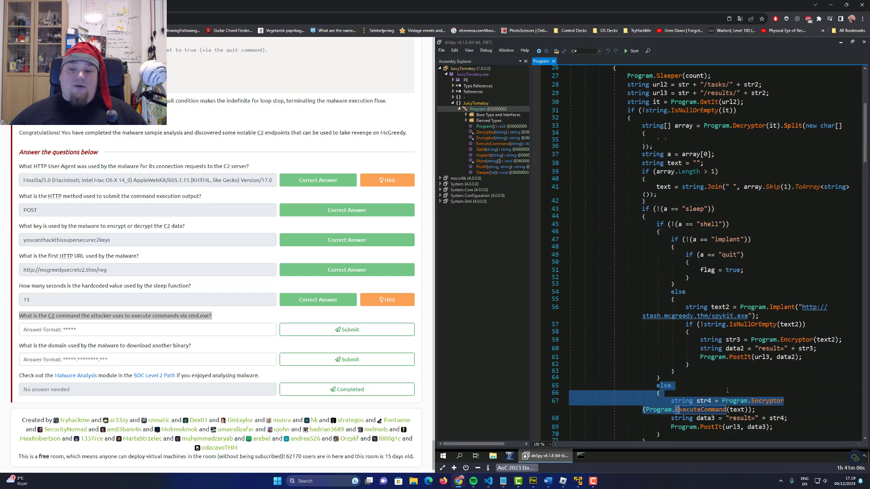
scroll("down", 3)
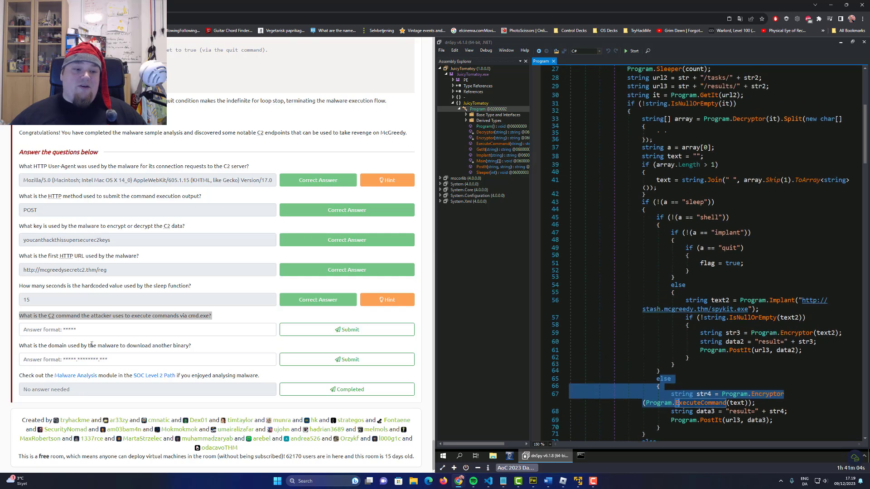
type("shell")
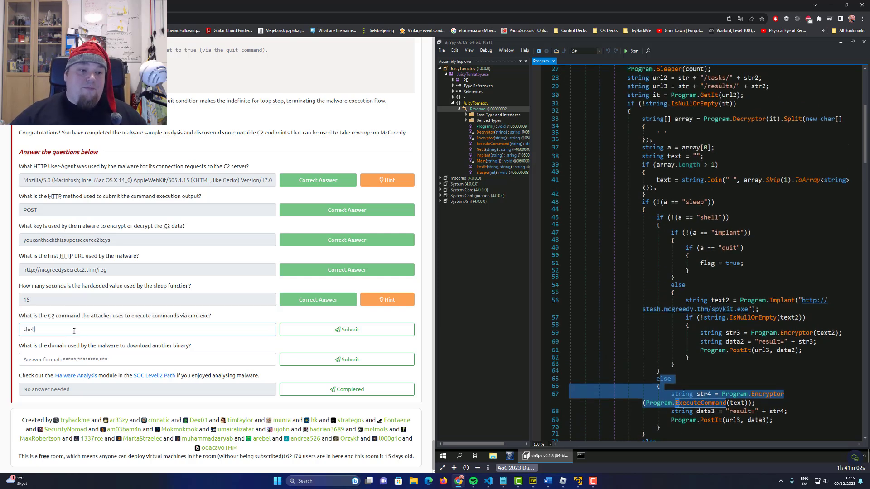
left_click(347, 329)
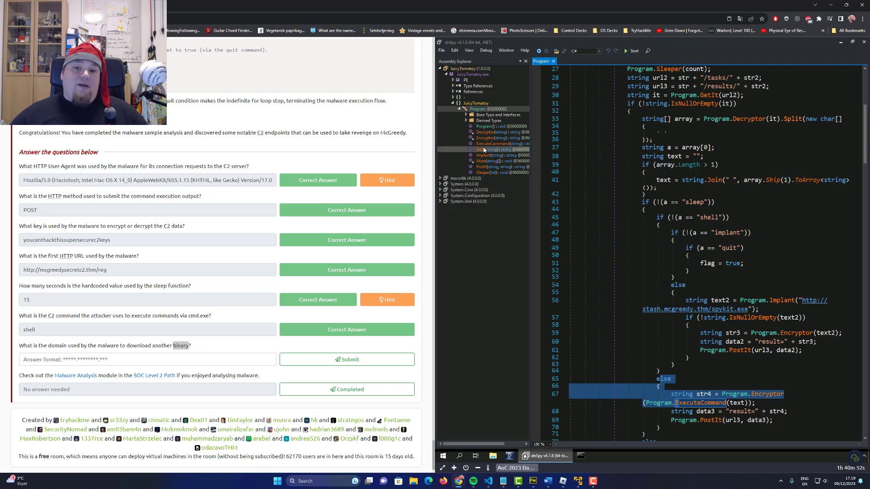
left_click(483, 150)
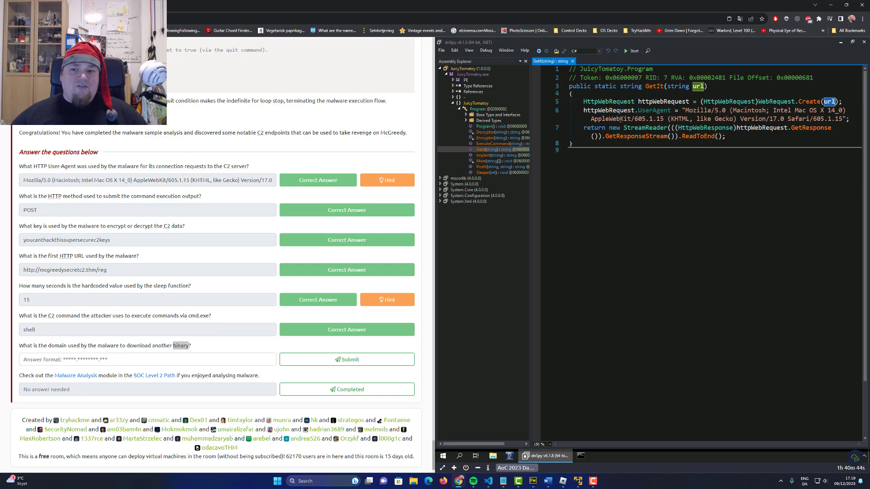
left_click(485, 127)
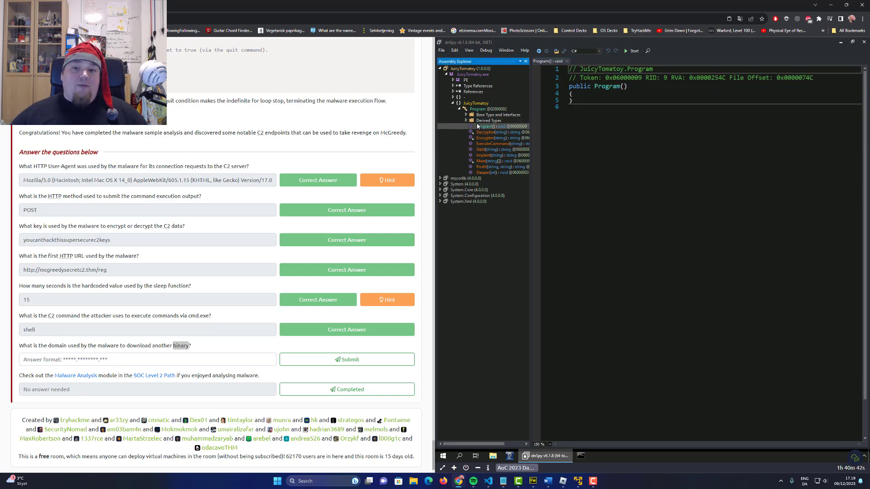
left_click(479, 109)
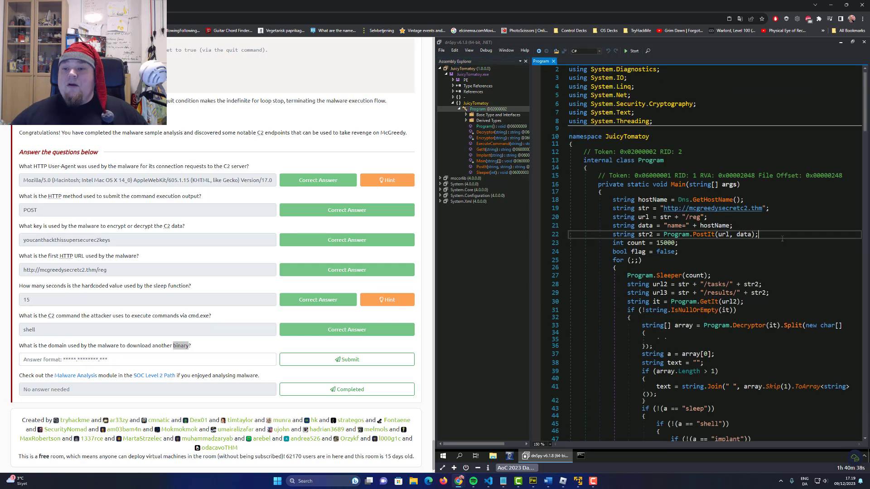
scroll("down", 3)
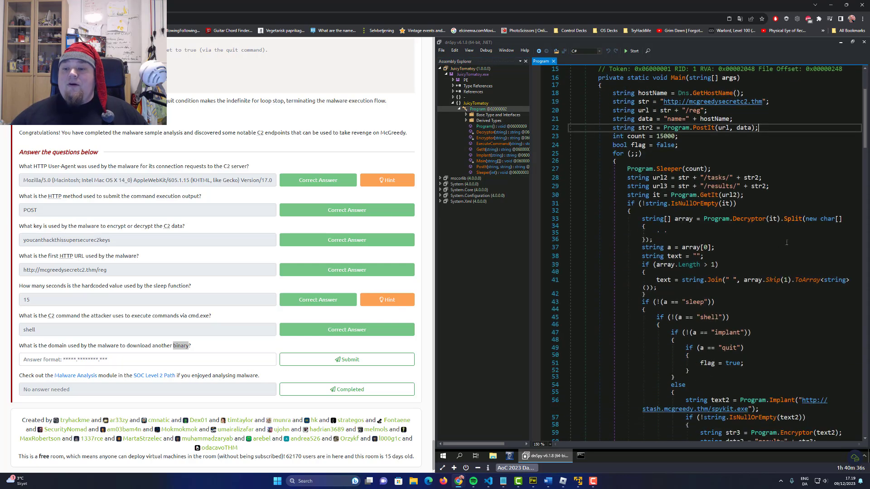
scroll("down", 3)
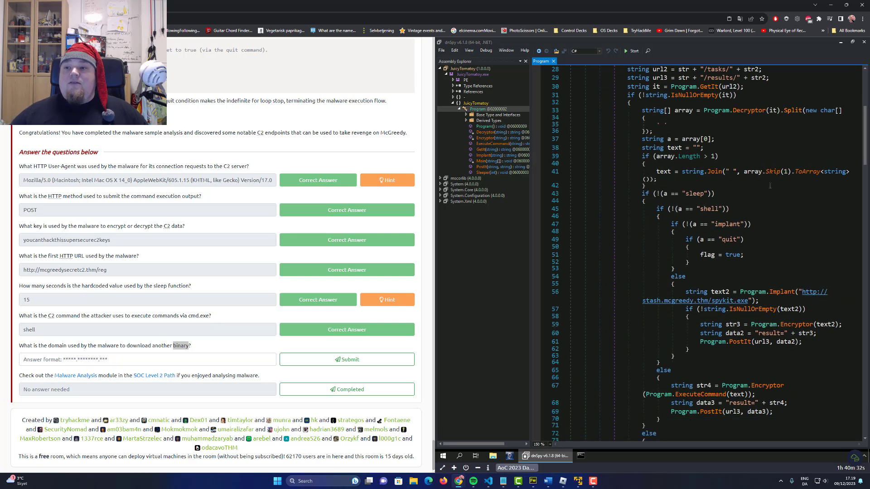
scroll("down", 3)
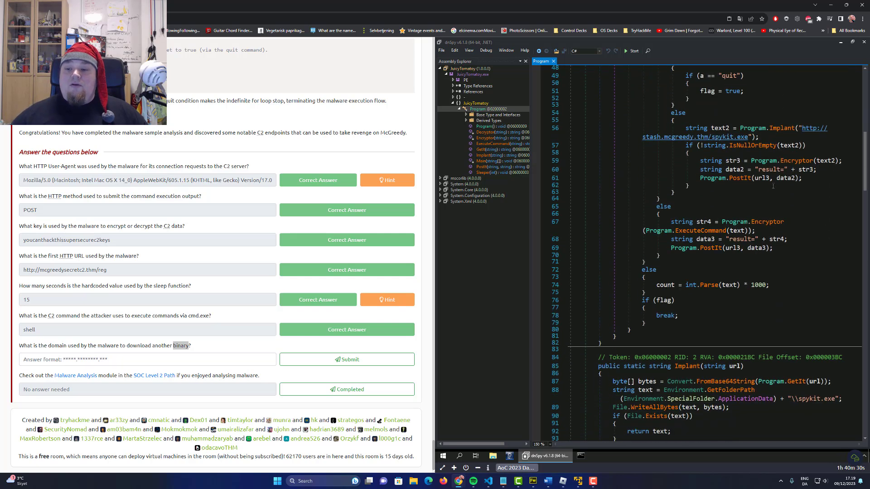
scroll("down", 3)
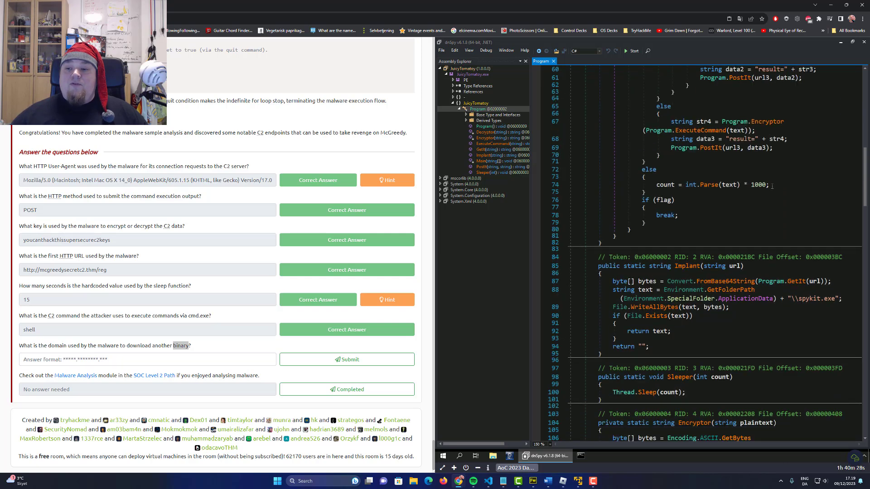
scroll("down", 3)
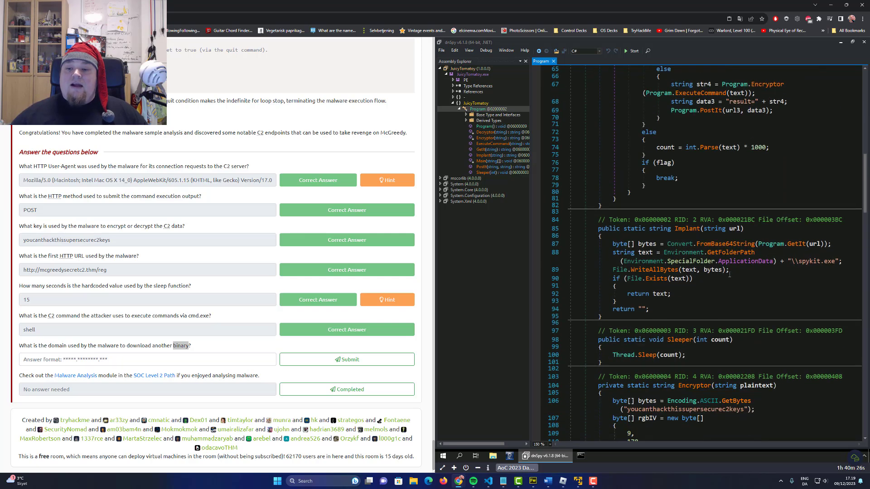
scroll("down", 3)
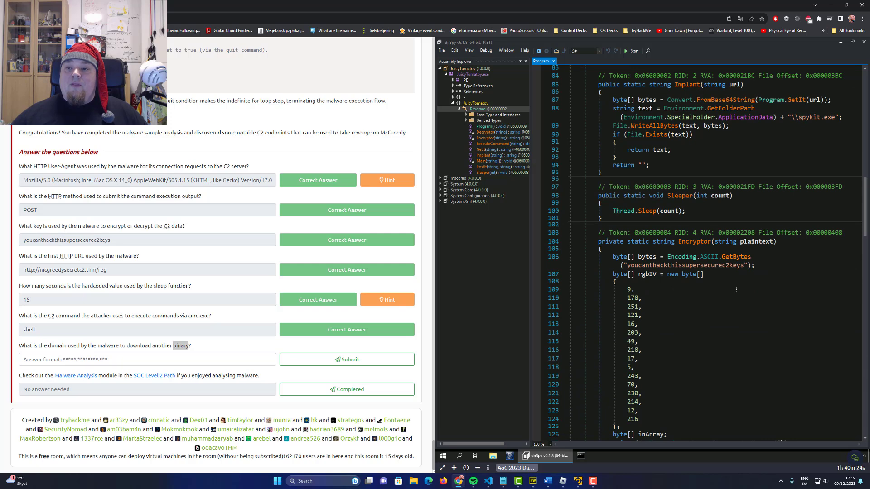
double_click(688, 84)
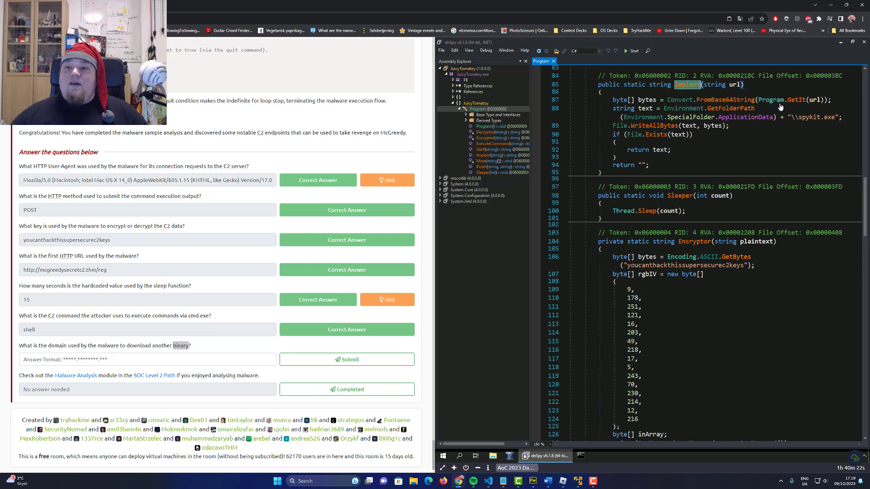
scroll("down", 3)
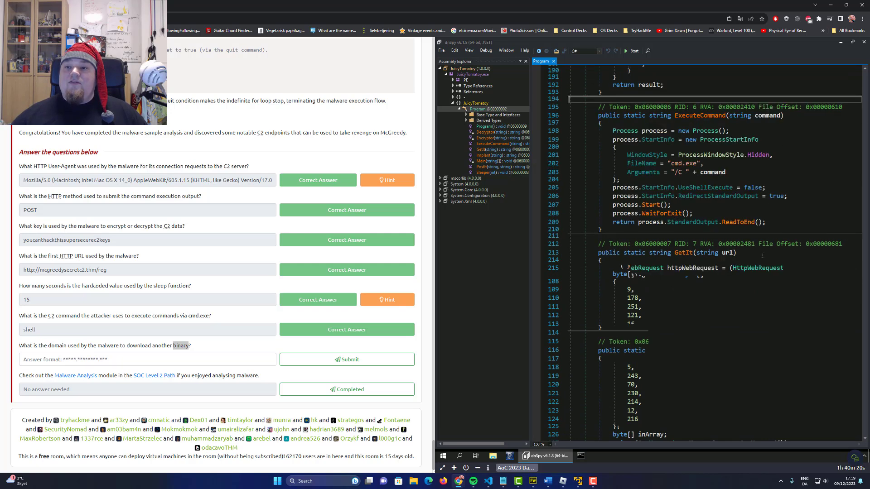
scroll("down", 3)
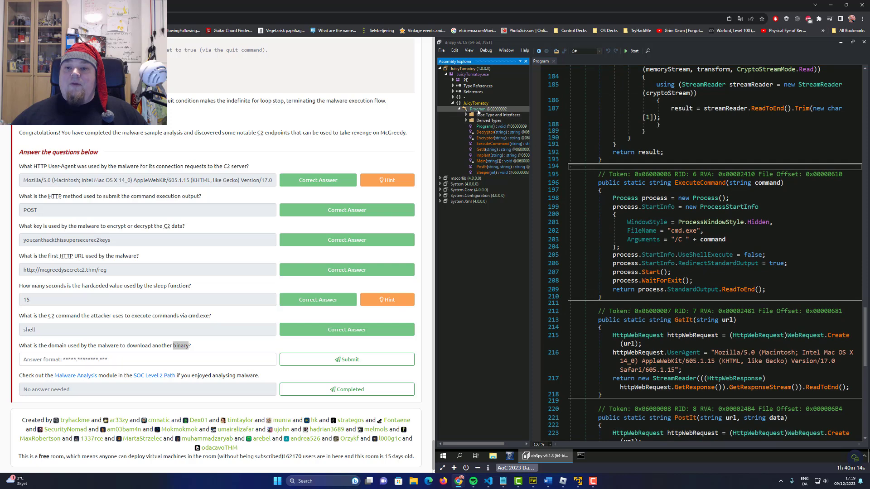
scroll("down", 3)
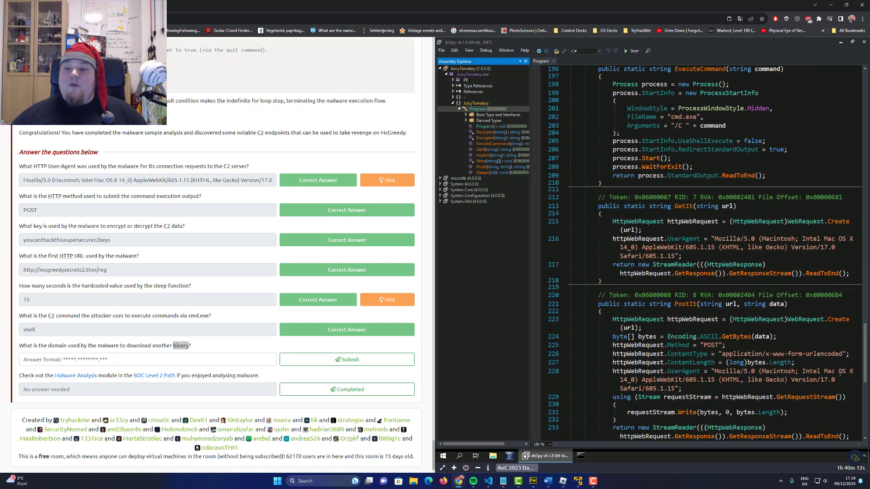
scroll("down", 3)
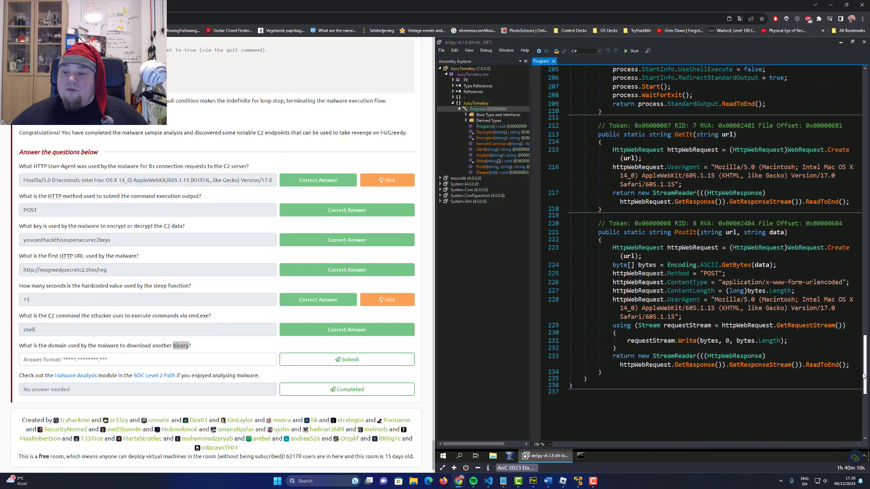
scroll("up", 3)
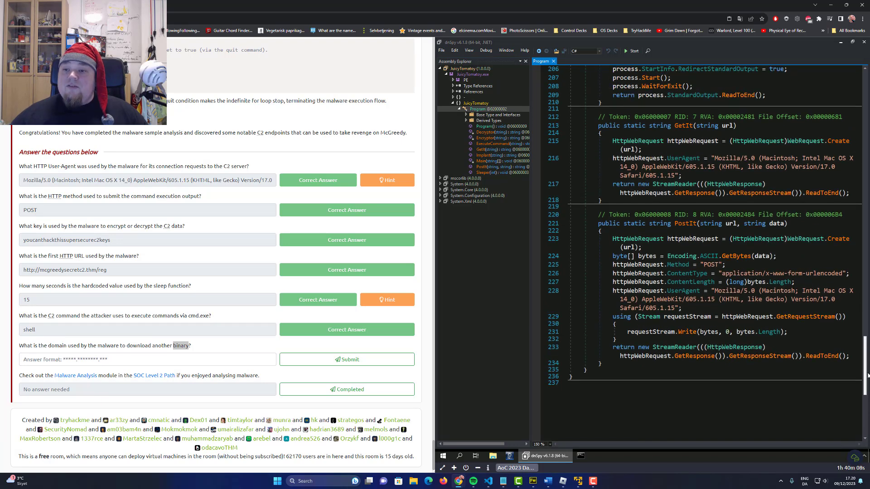
scroll("up", 3)
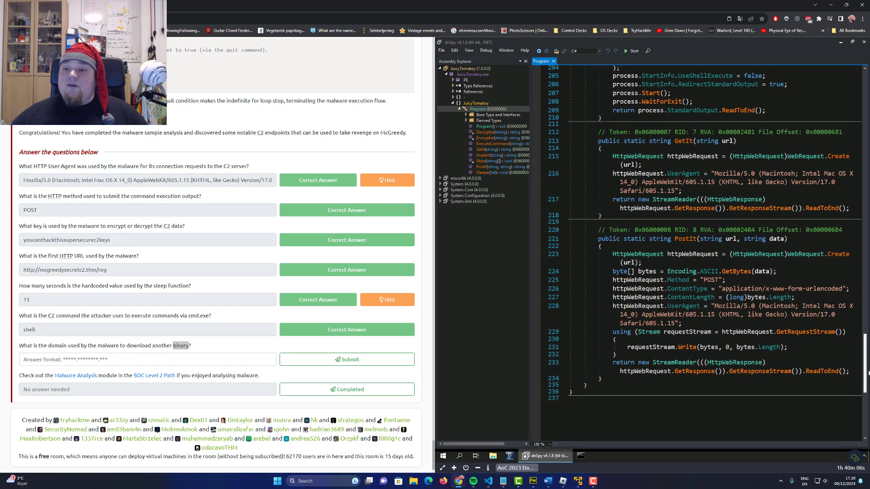
scroll("up", 3)
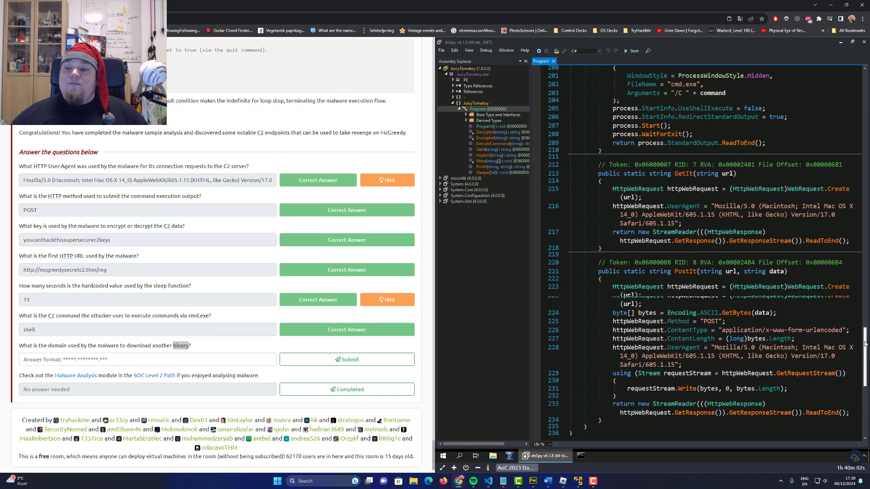
scroll("up", 3)
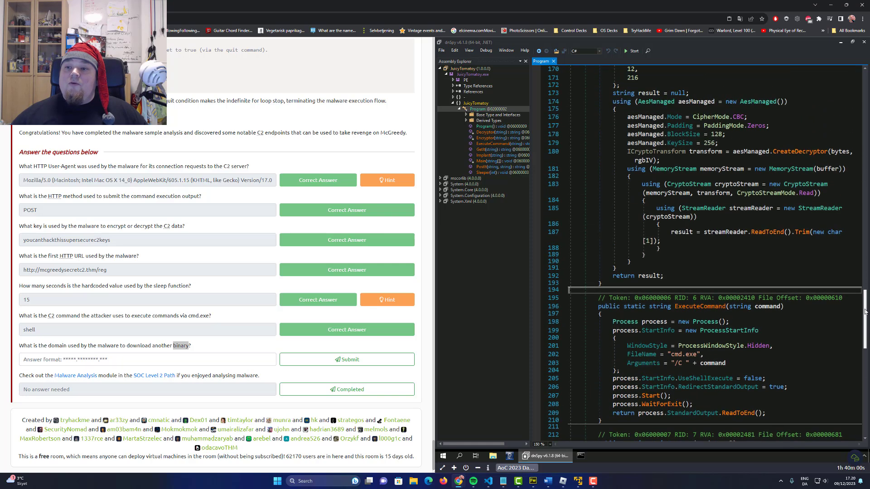
scroll("up", 3)
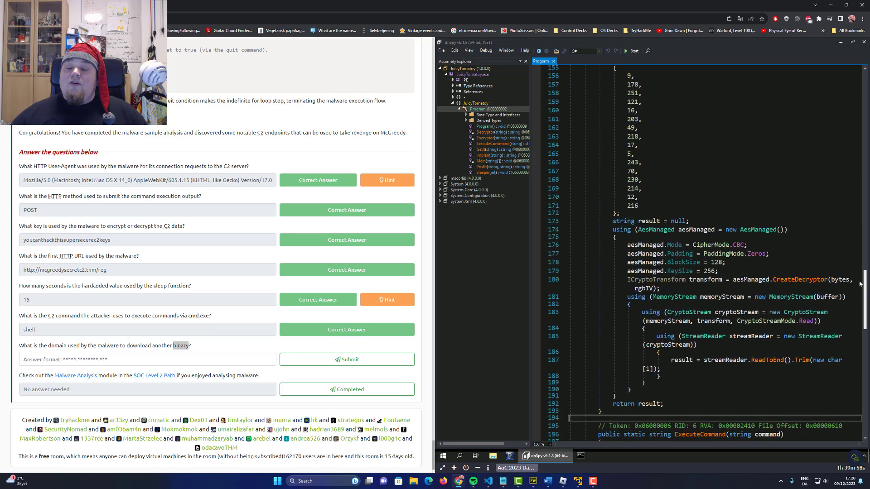
scroll("up", 3)
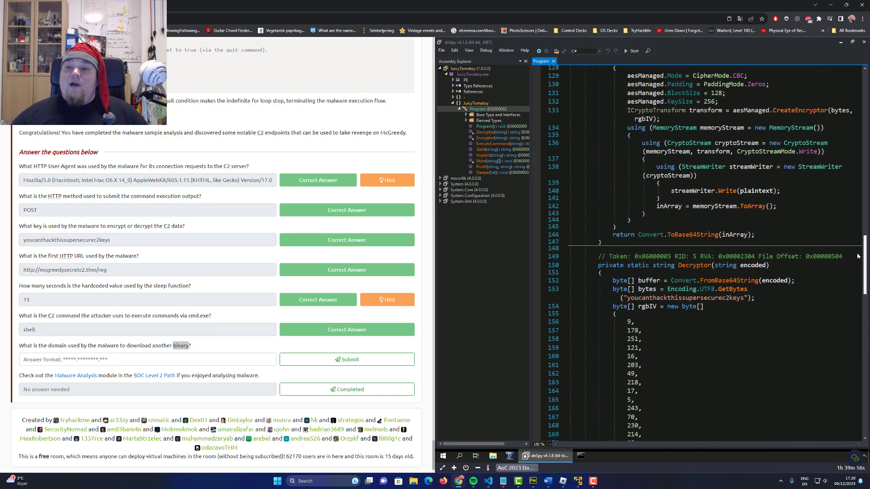
scroll("up", 3)
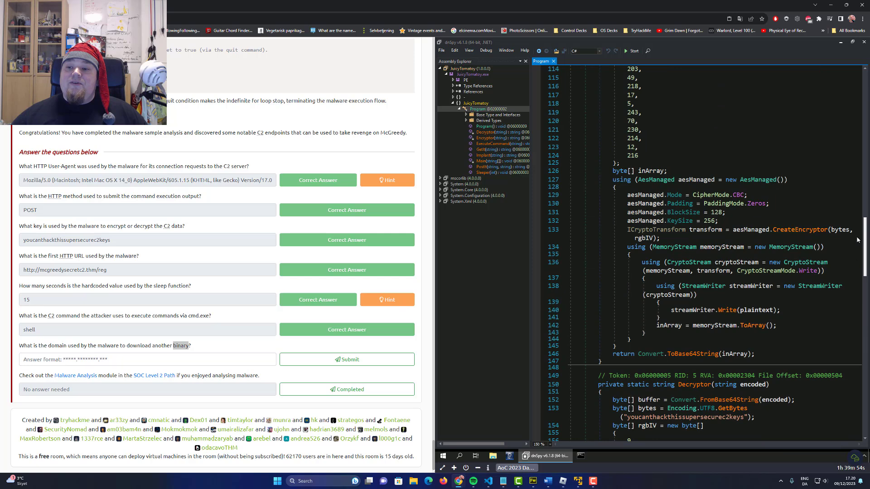
scroll("up", 3)
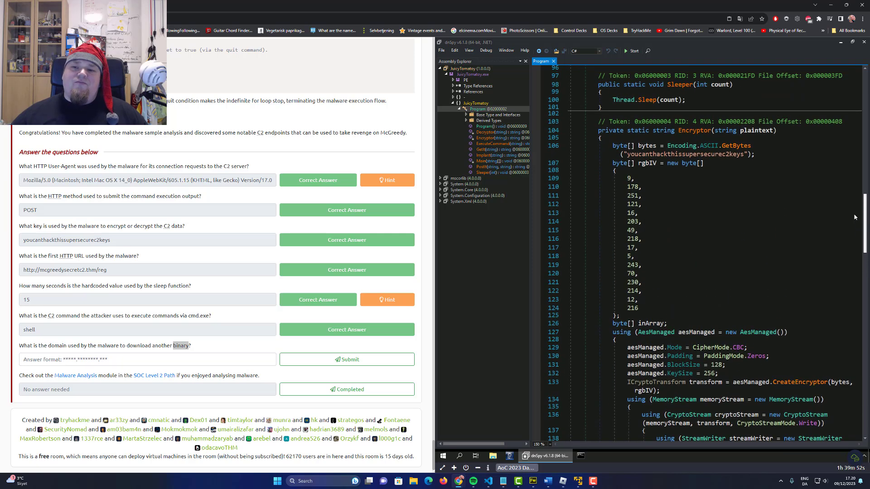
scroll("up", 3)
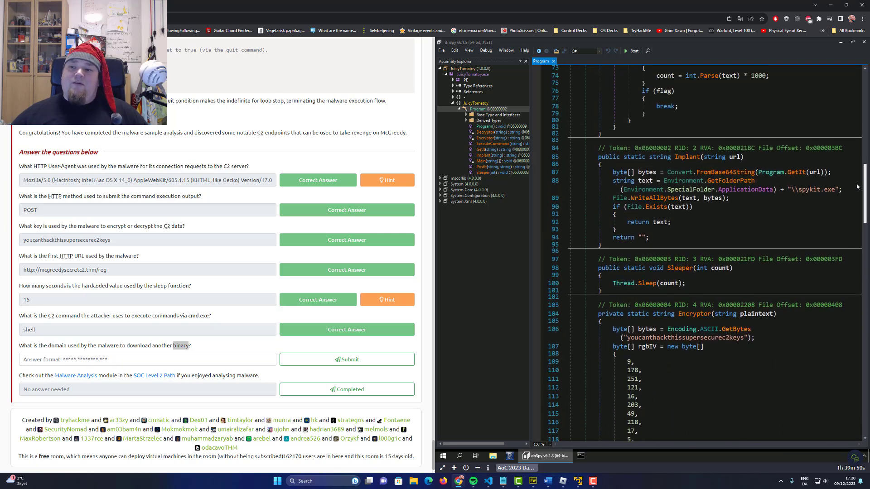
scroll("up", 3)
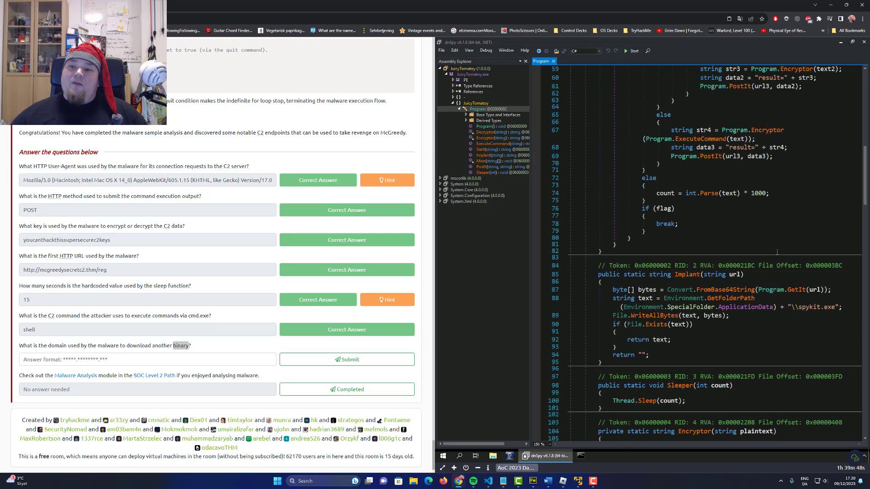
scroll("up", 3)
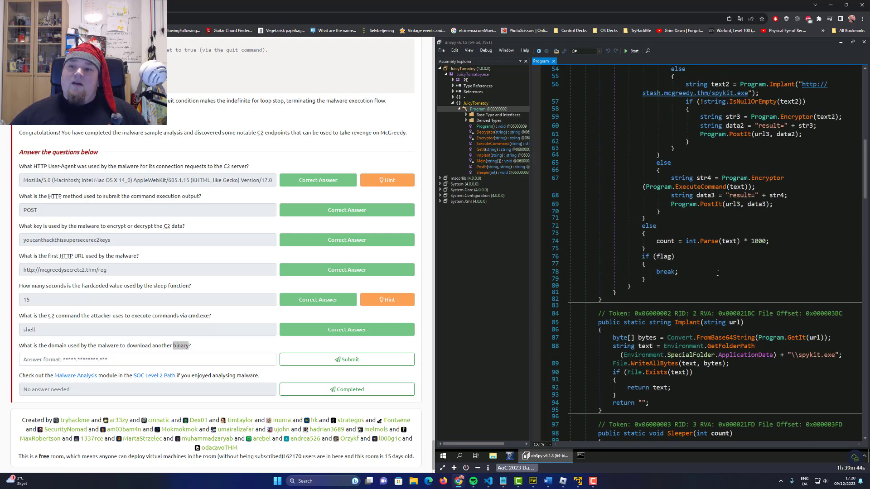
scroll("up", 3)
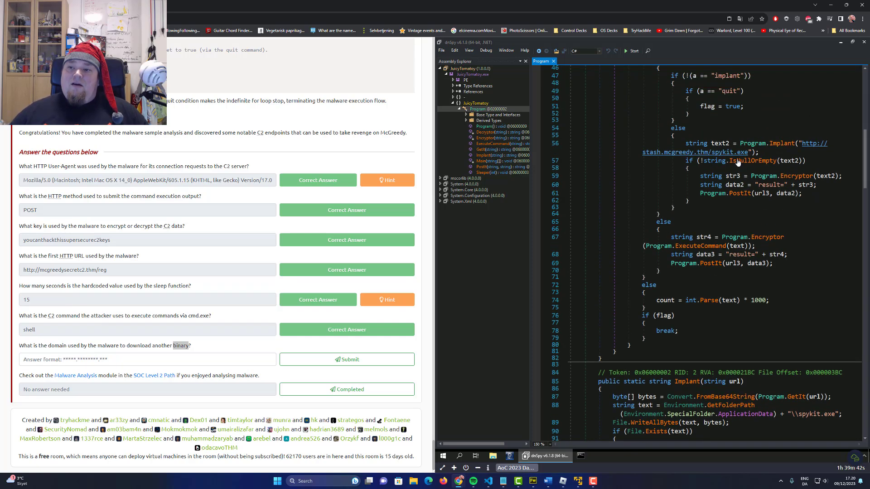
mouse_move(626, 168)
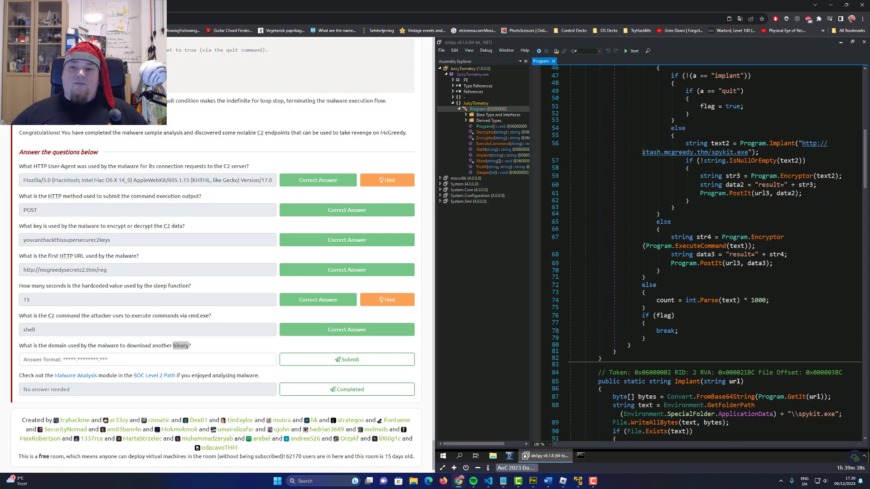
- Submit stash.mcgreedy.thm from the Implant call as the download-domain answer, then highlight spykit.exe
double_click(684, 152)
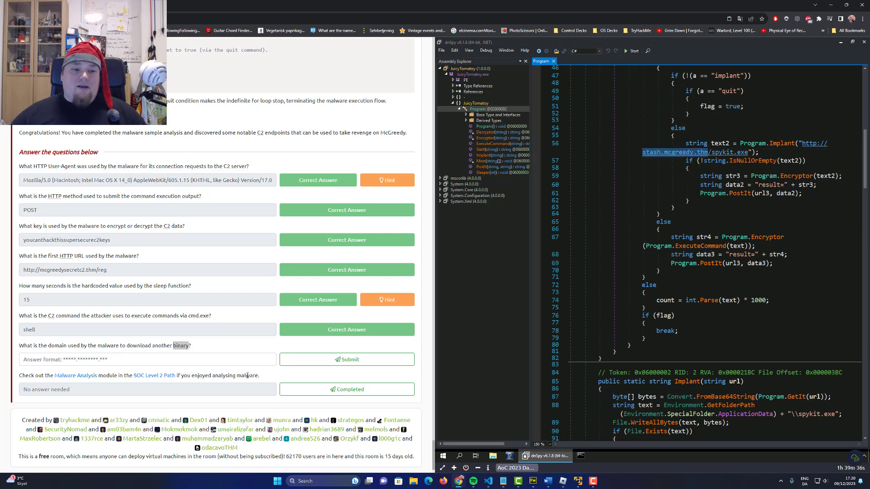
left_click(346, 359)
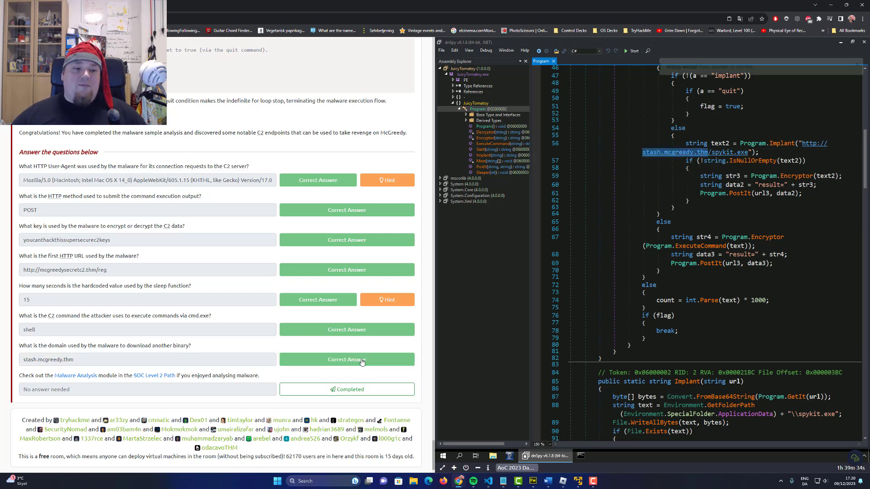
left_click(347, 359)
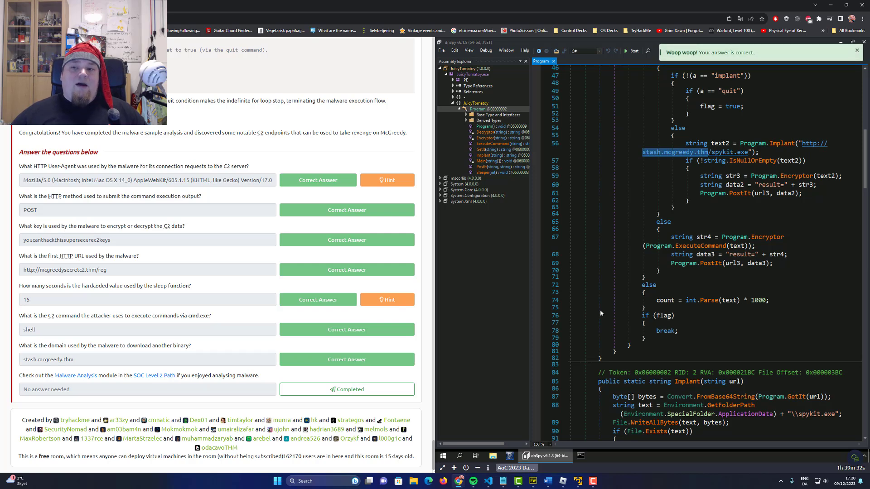
mouse_move(727, 162)
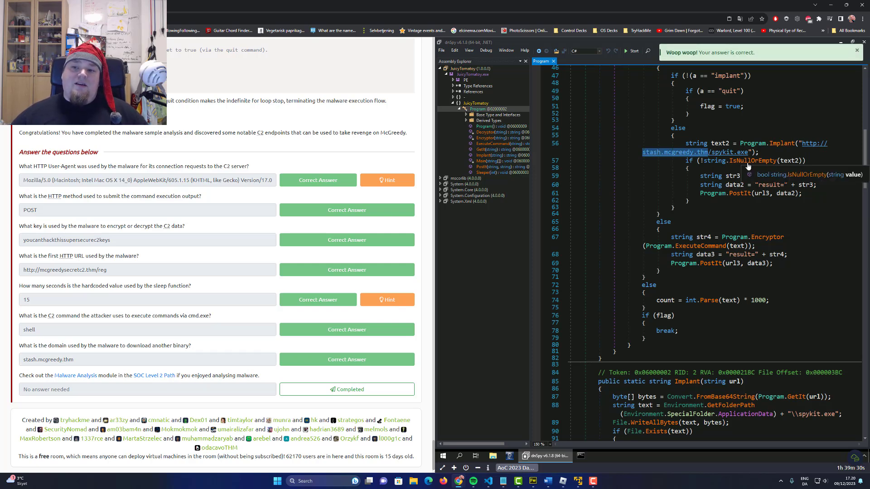
mouse_move(314, 301)
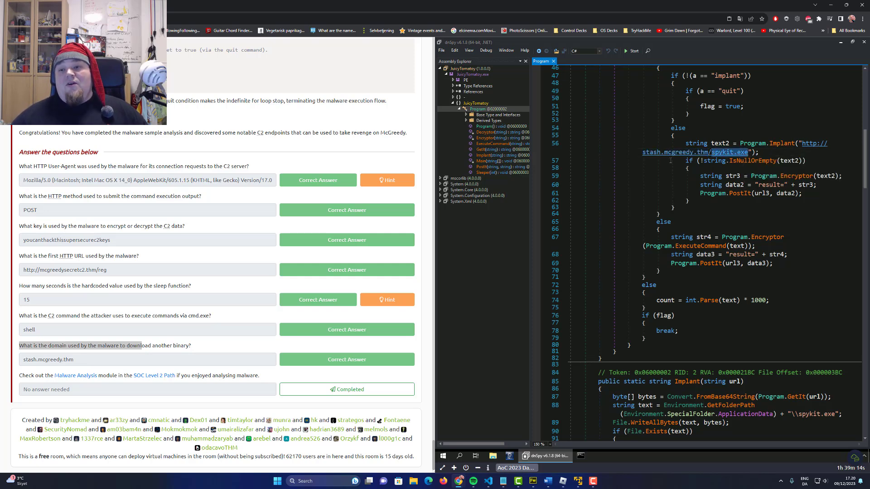
double_click(696, 152)
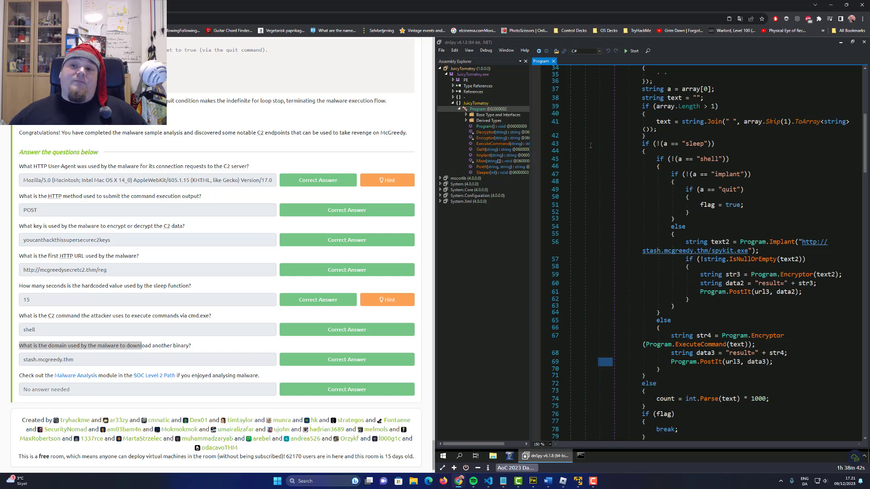
scroll("up", 3)
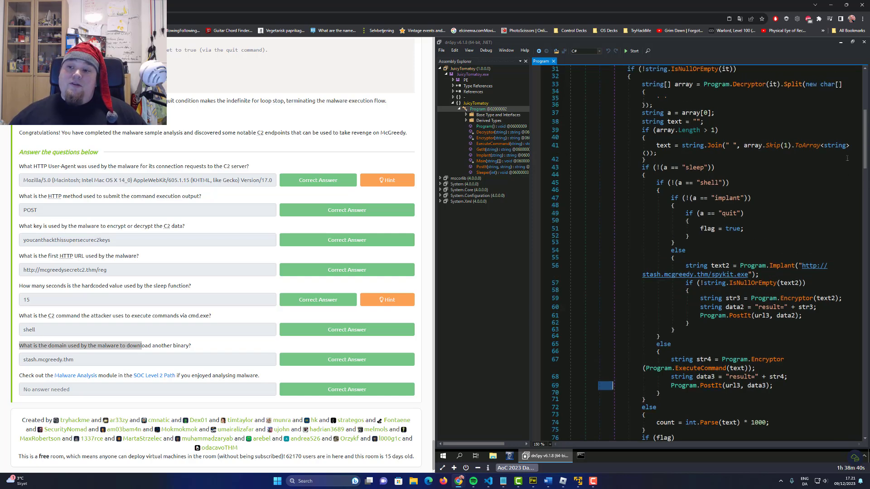
scroll("up", 3)
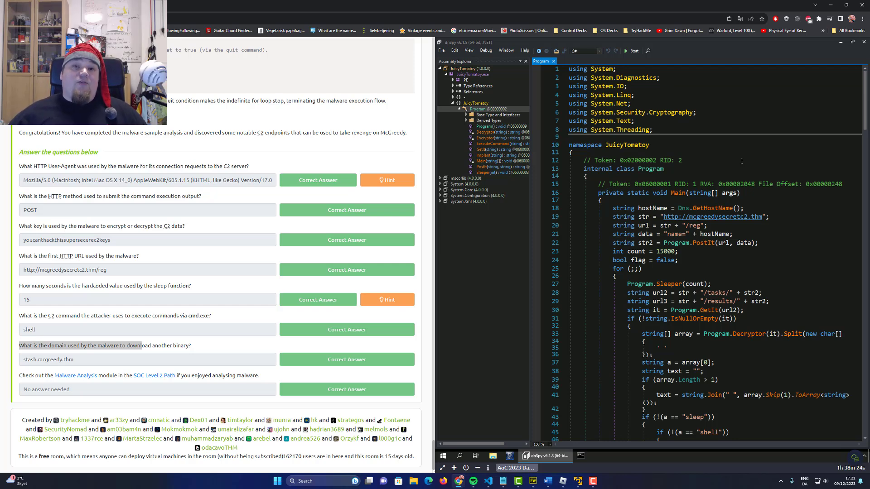
left_click(481, 160)
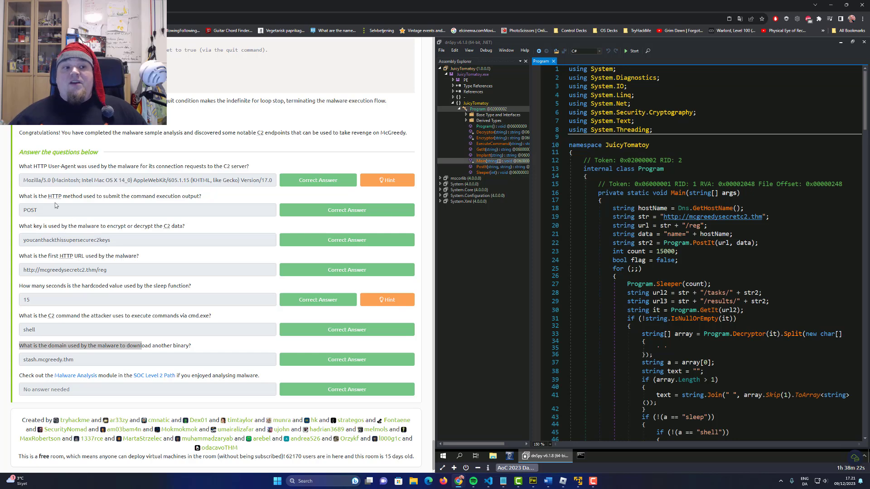